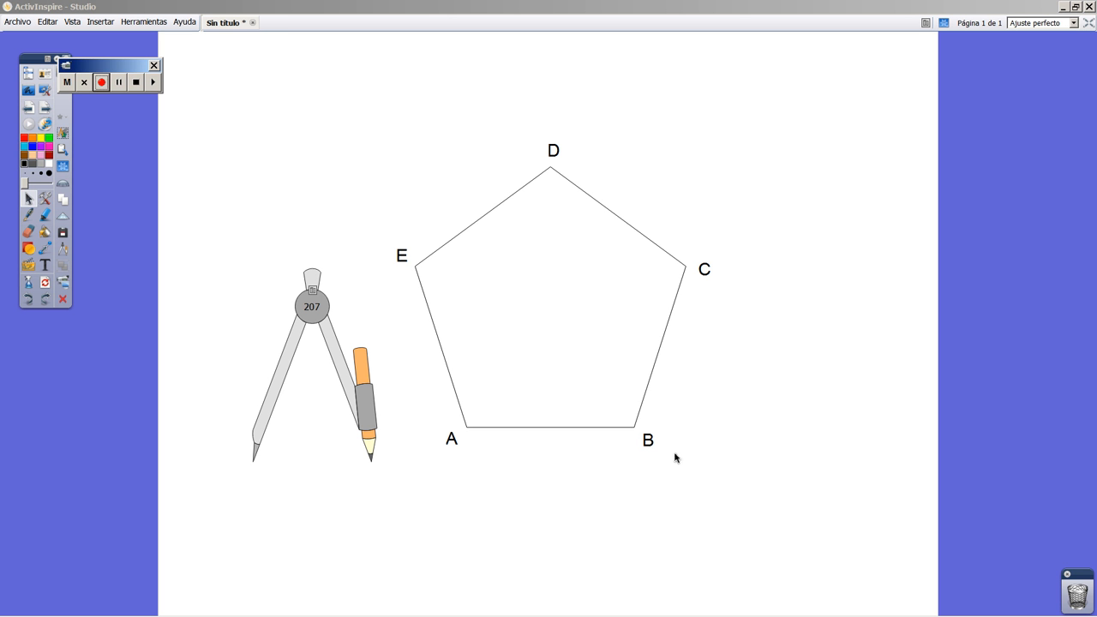
mouse_move(766, 476)
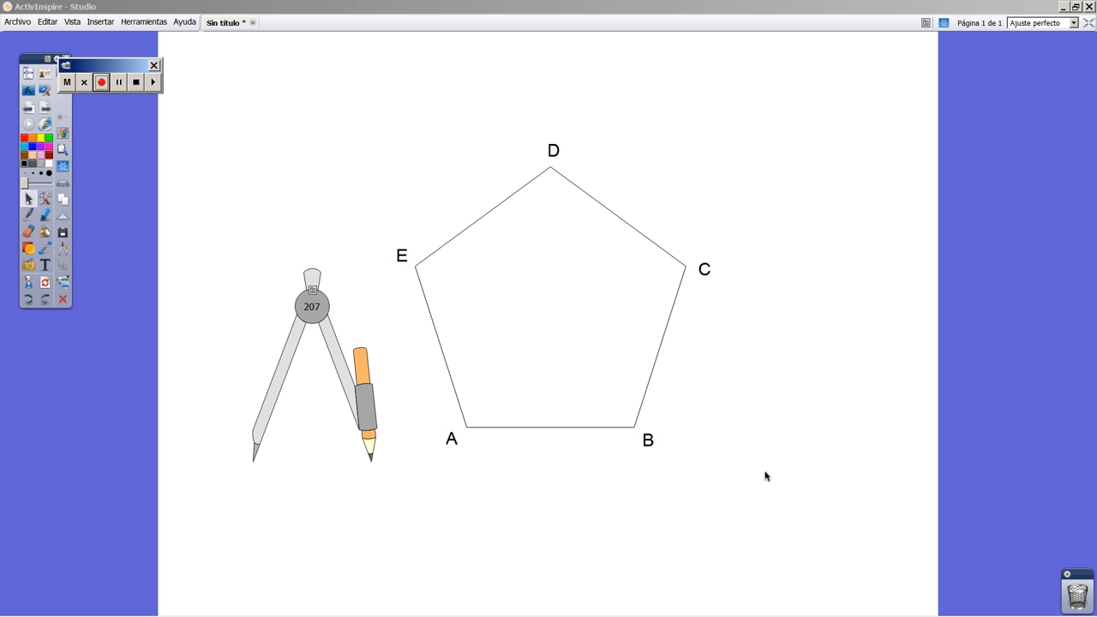
mouse_move(494, 201)
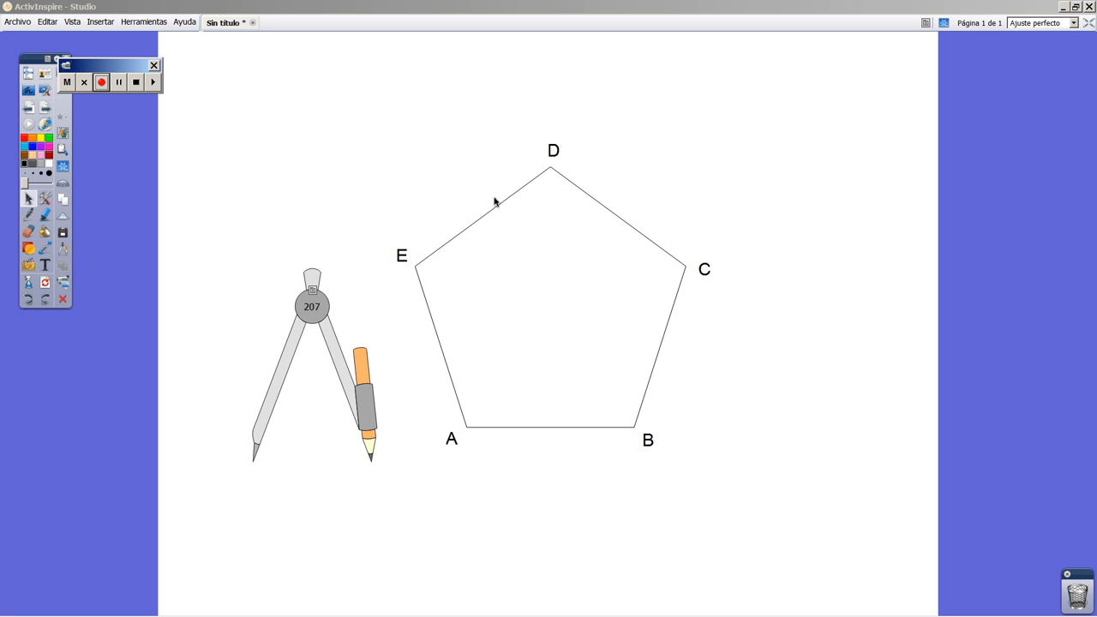
- Place the compass on vertex A and swing an arc for angle A's bisector
left_click(101, 82)
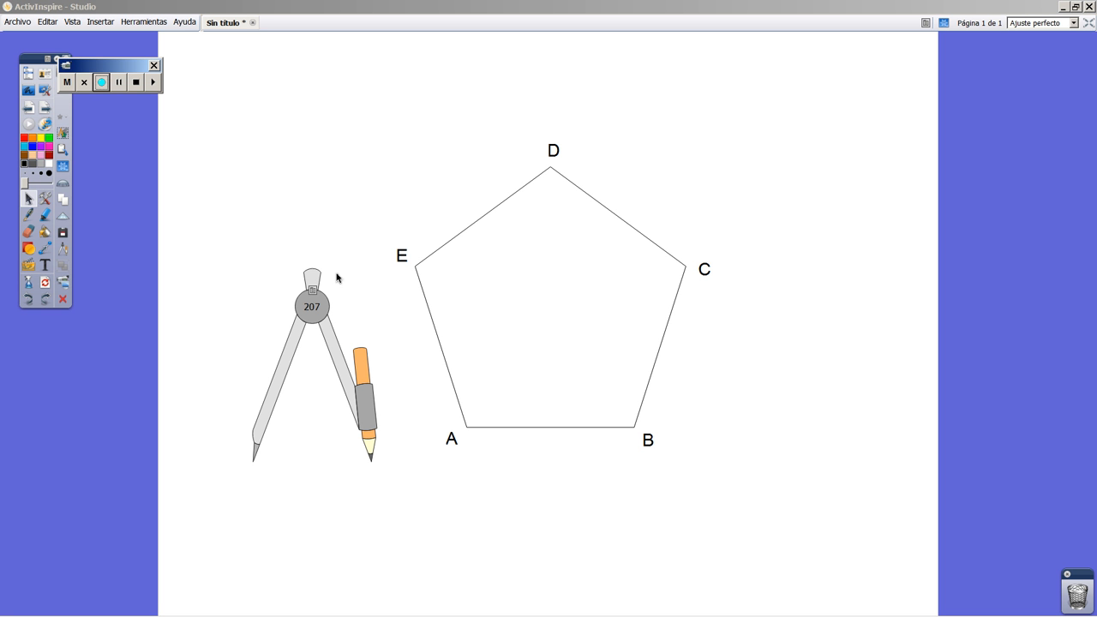
mouse_move(340, 277)
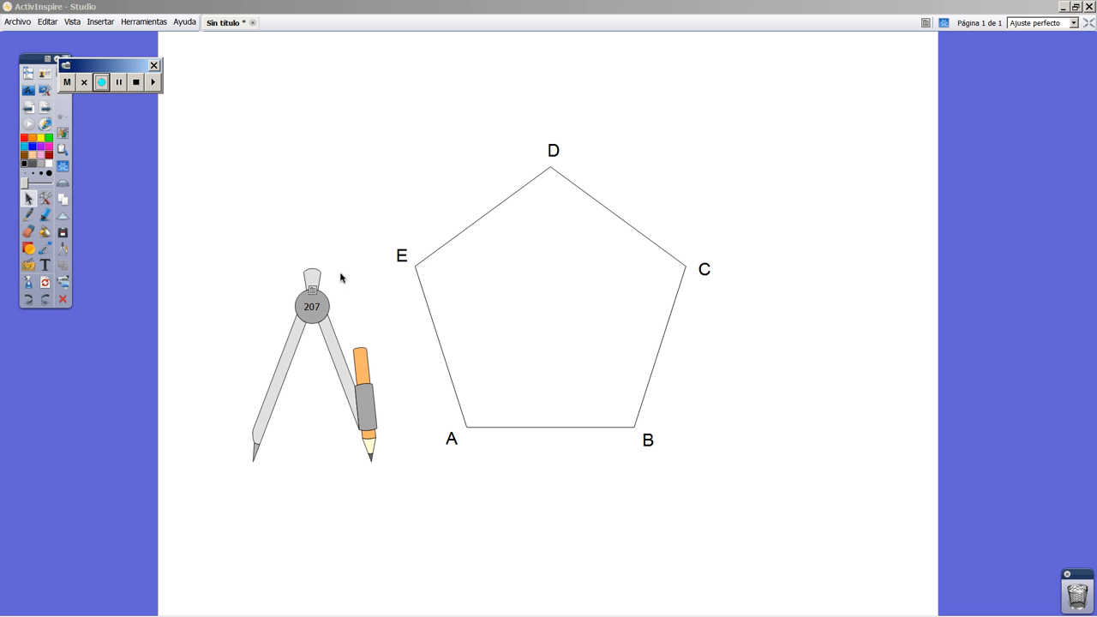
mouse_move(587, 226)
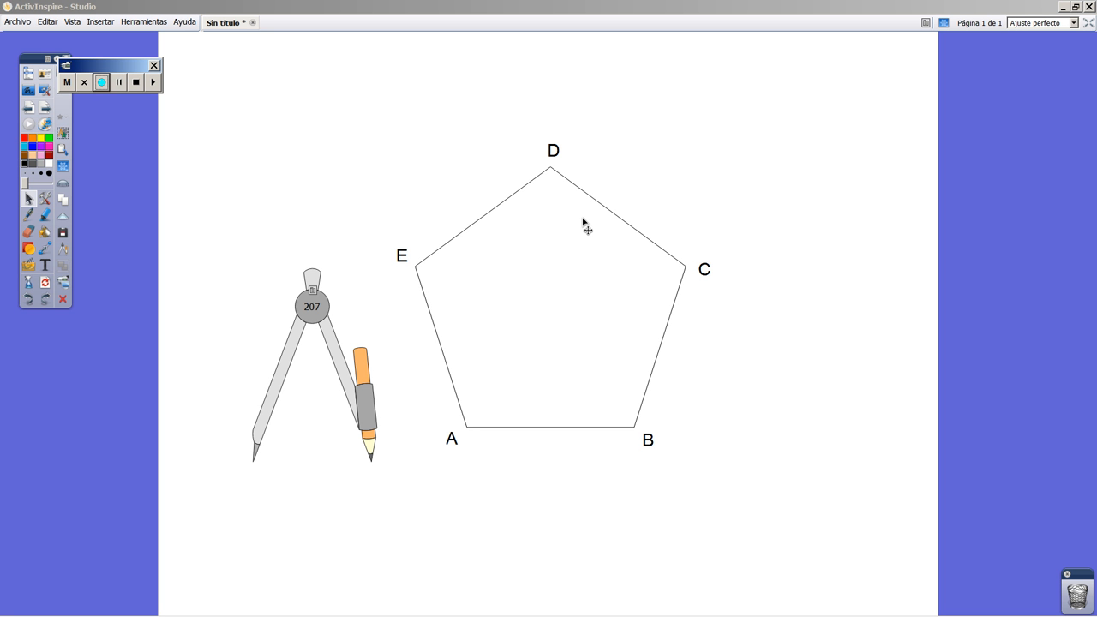
mouse_move(342, 351)
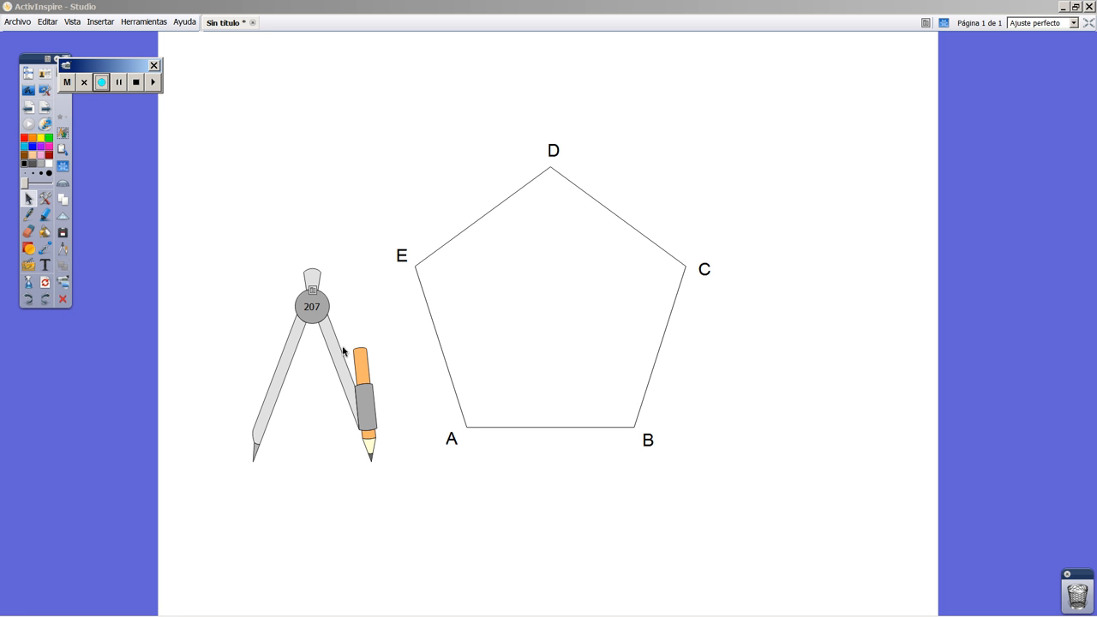
mouse_move(485, 370)
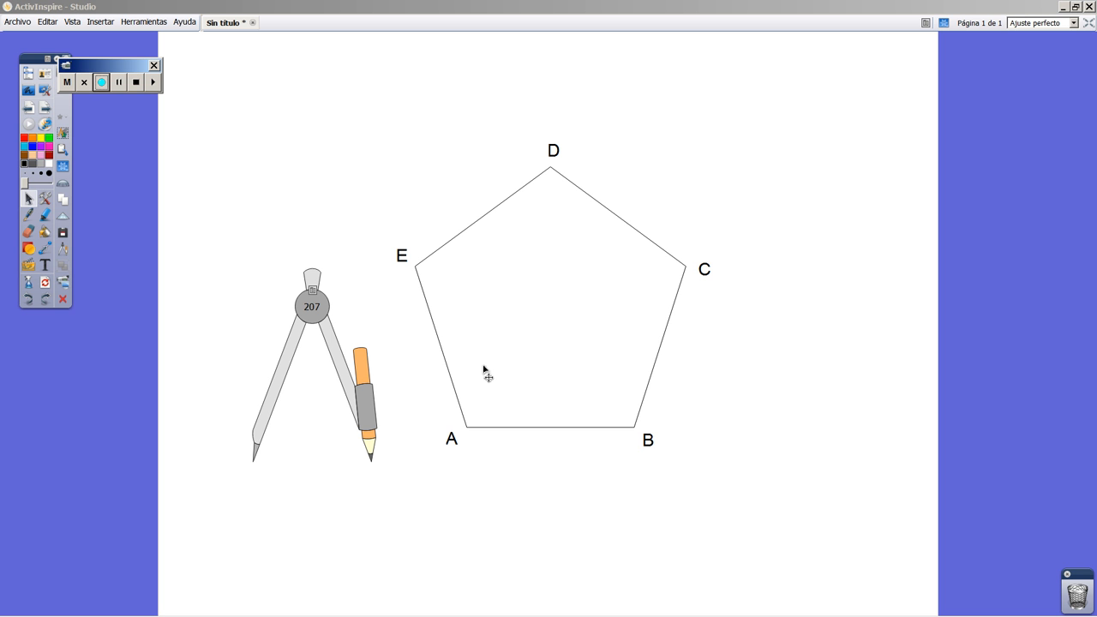
mouse_move(550, 345)
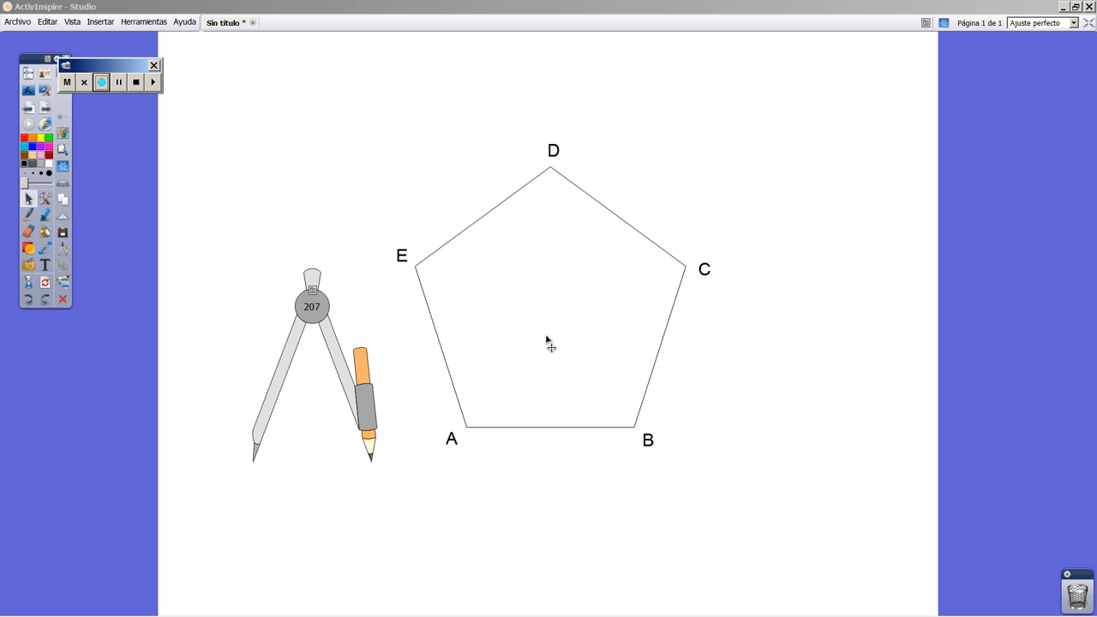
mouse_move(264, 209)
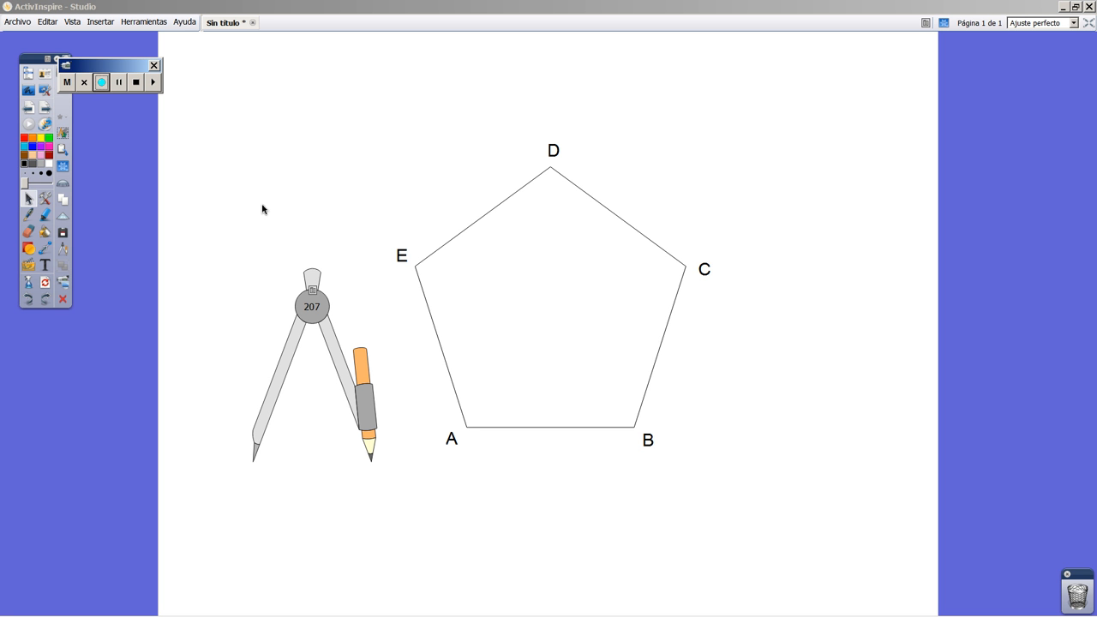
mouse_move(179, 283)
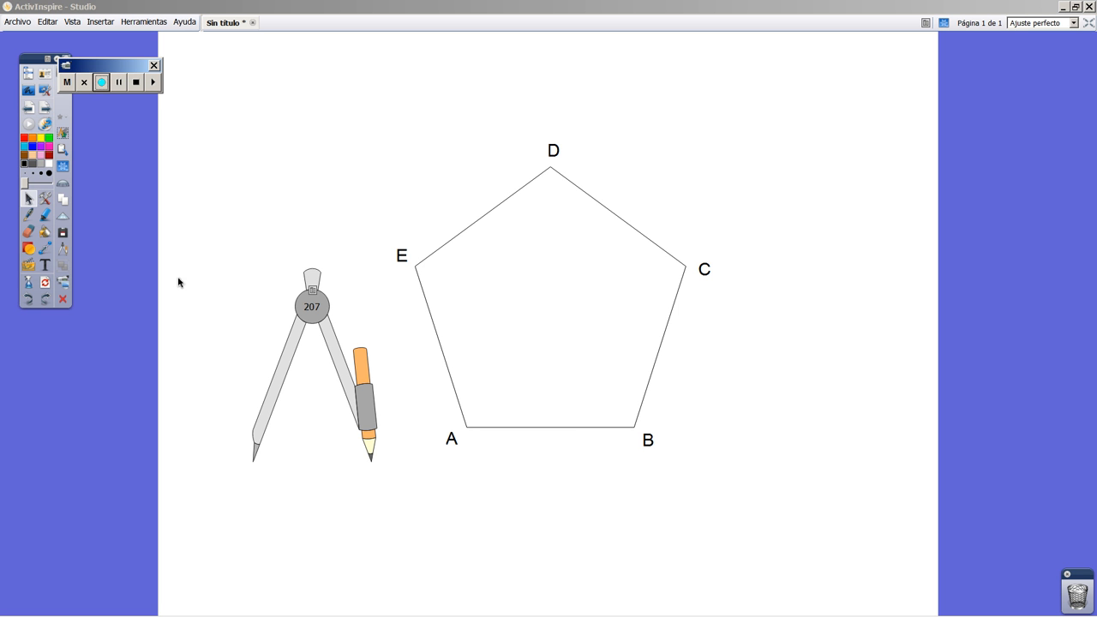
mouse_move(297, 363)
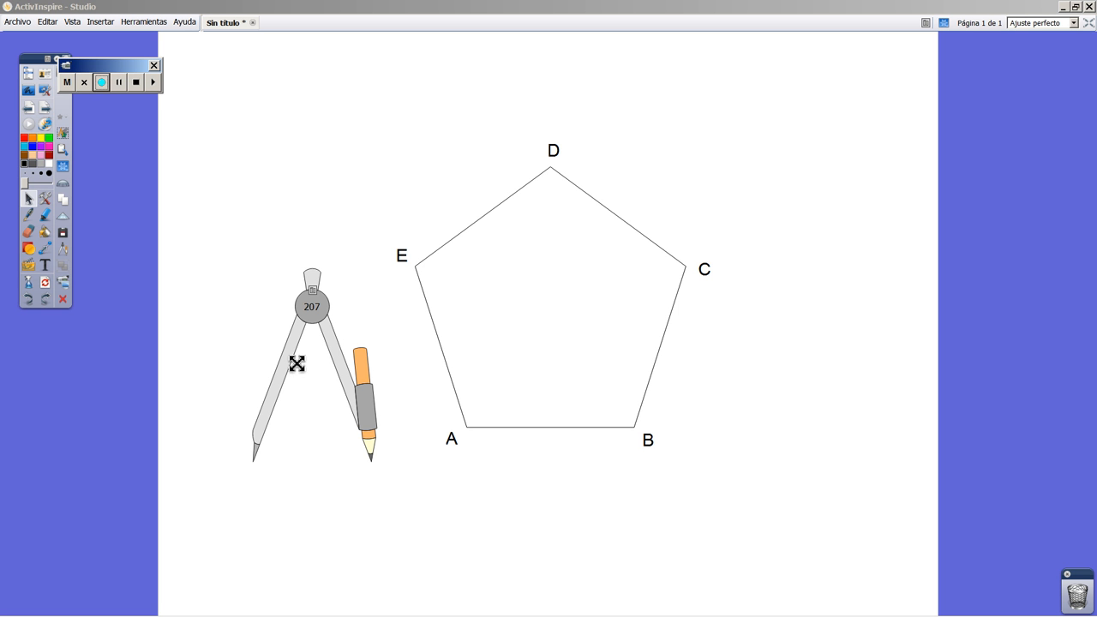
left_click_drag(295, 362, 506, 333)
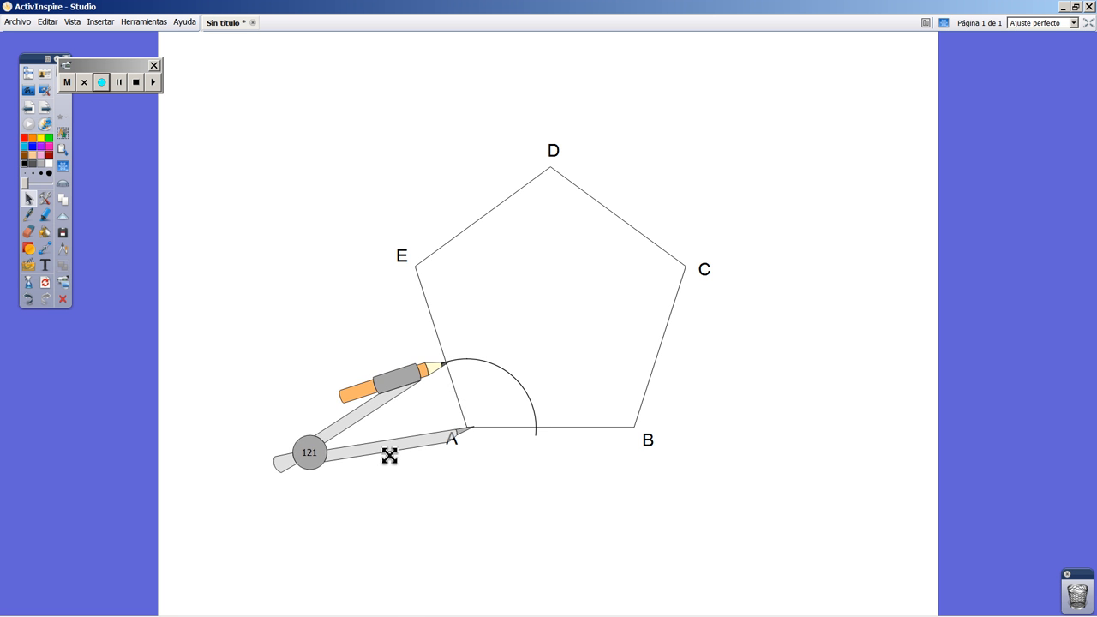
left_click_drag(390, 454, 443, 457)
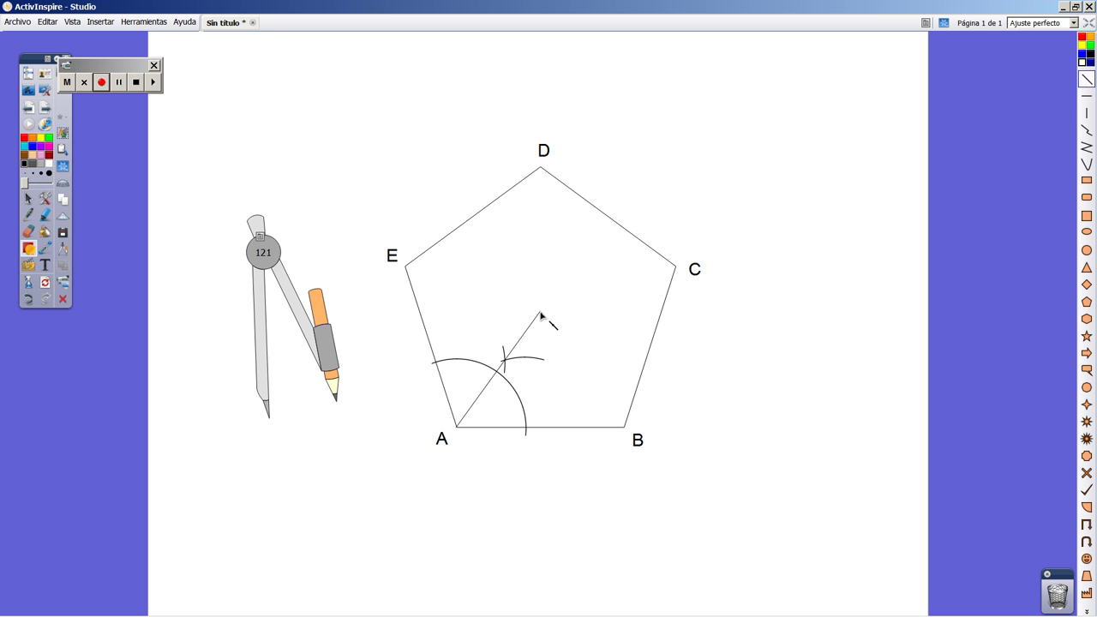
mouse_move(539, 400)
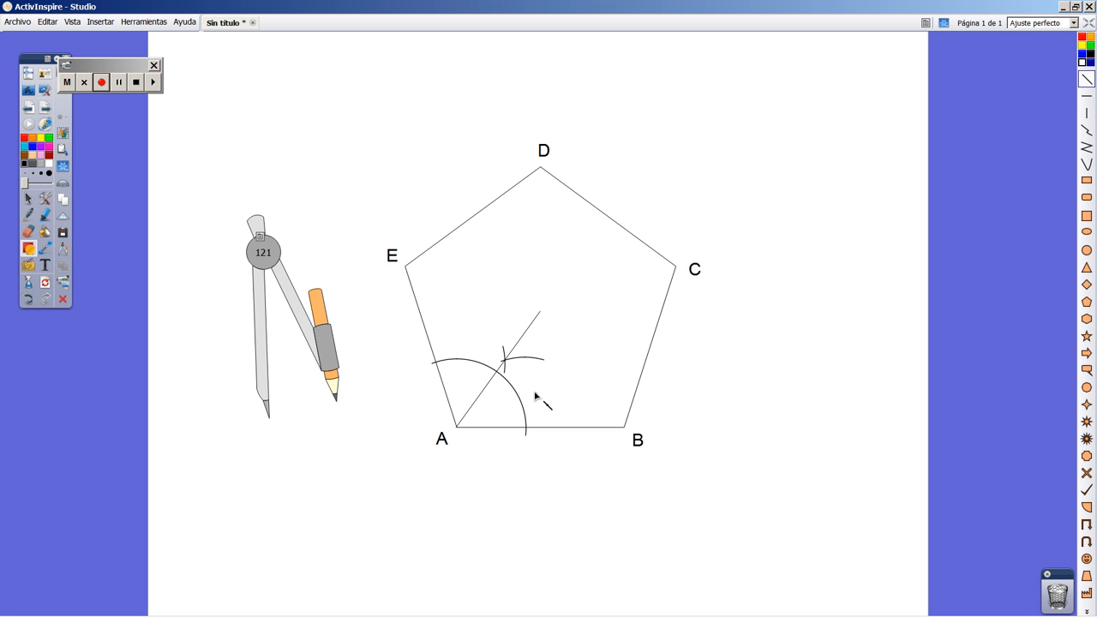
mouse_move(548, 335)
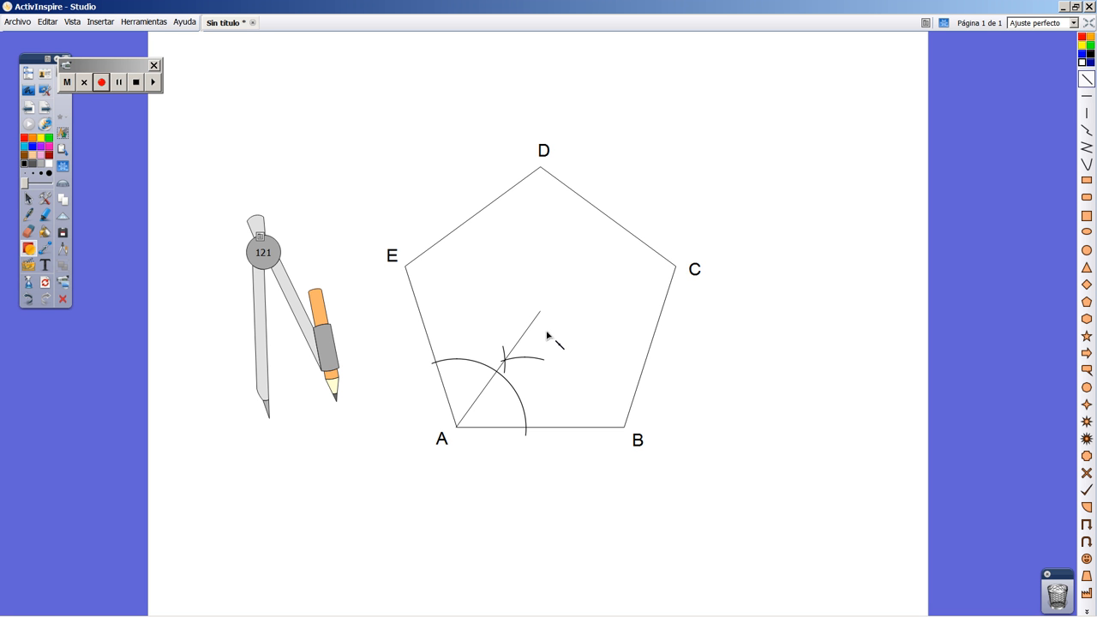
mouse_move(596, 339)
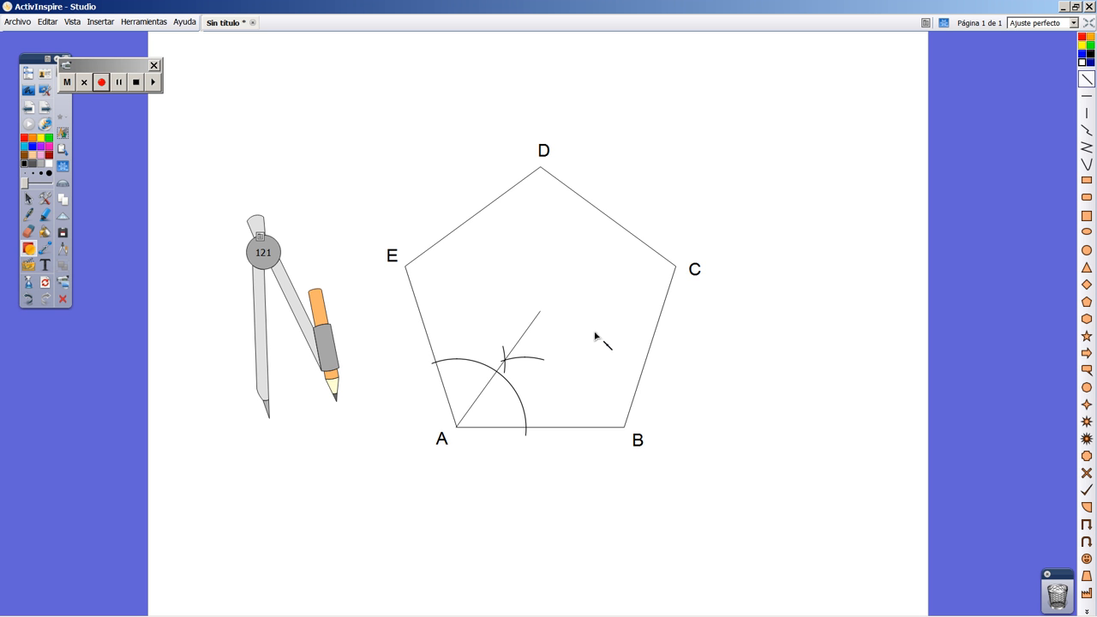
mouse_move(268, 347)
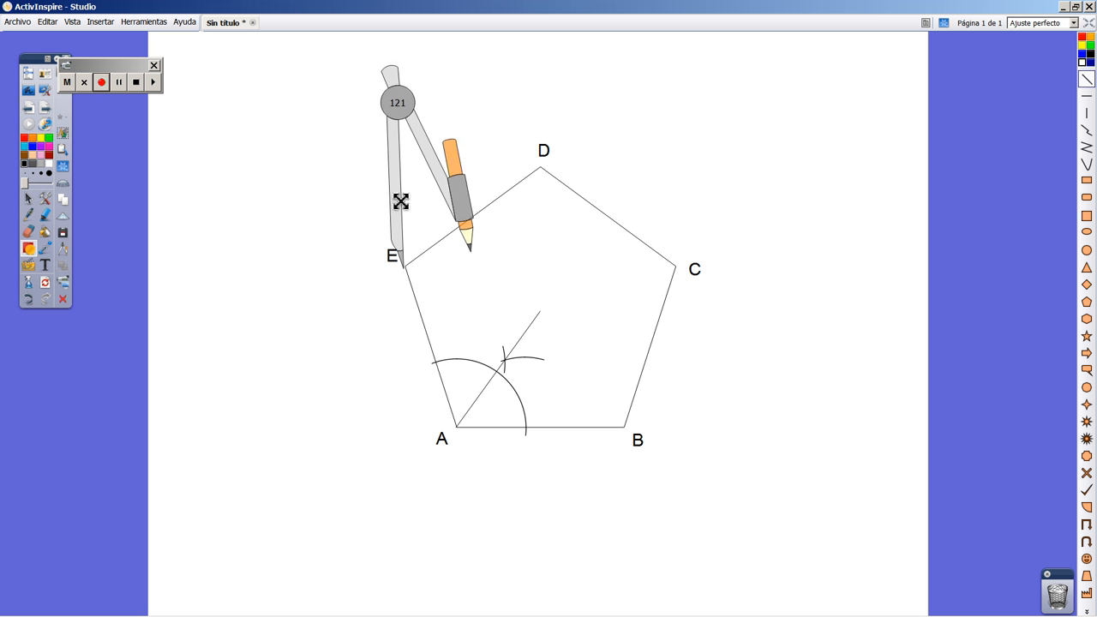
- Set the compass on vertex B and swing an arc across angle B
left_click_drag(401, 201, 622, 360)
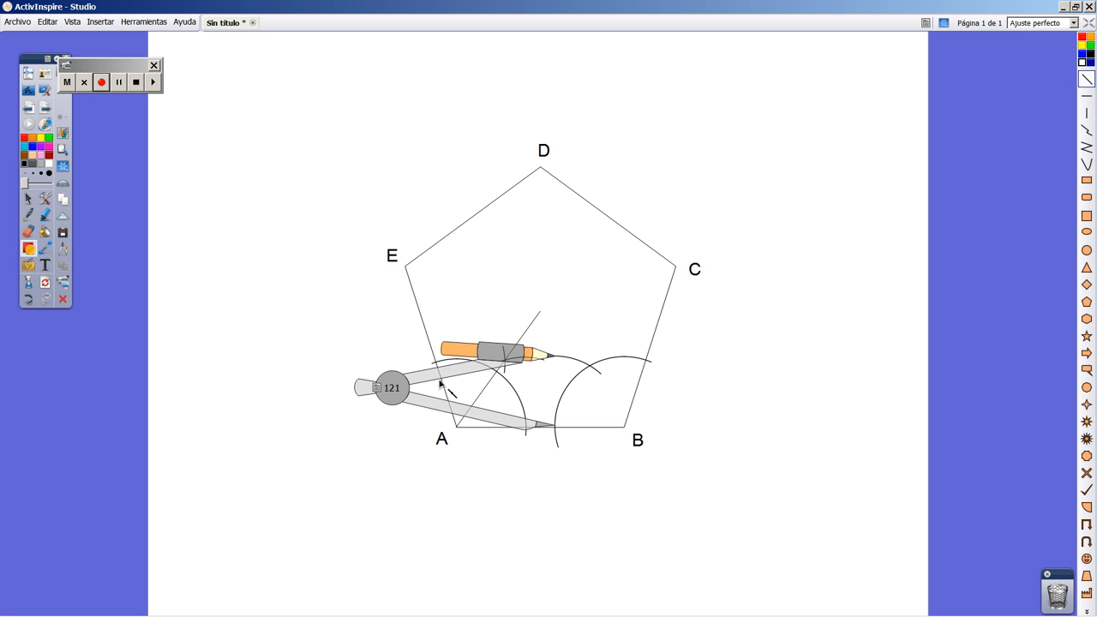
left_click_drag(393, 387, 488, 324)
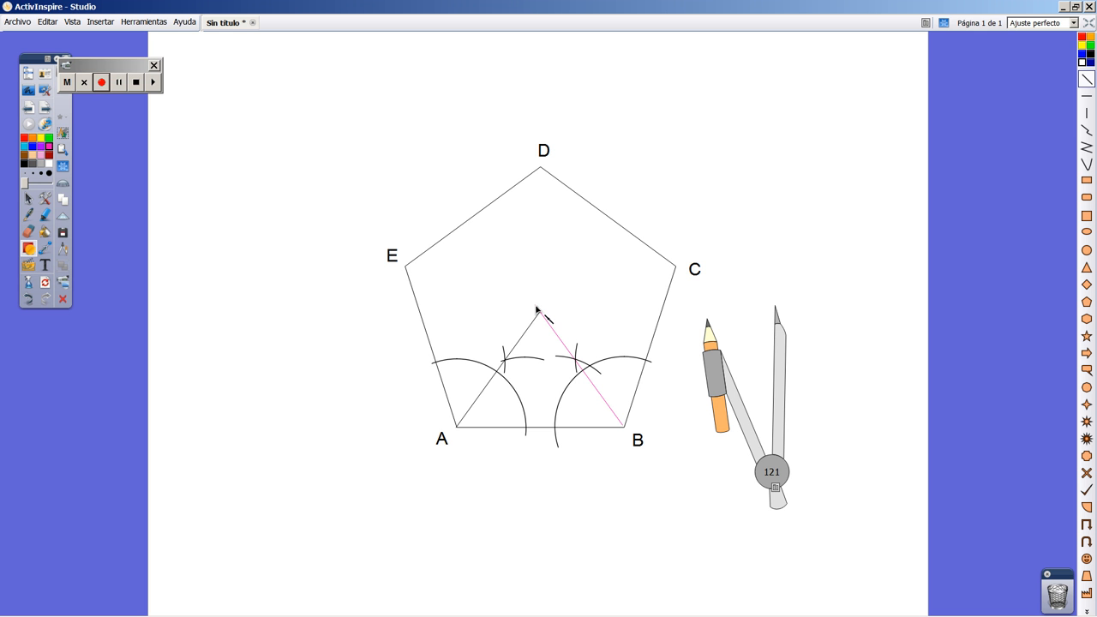
mouse_move(558, 324)
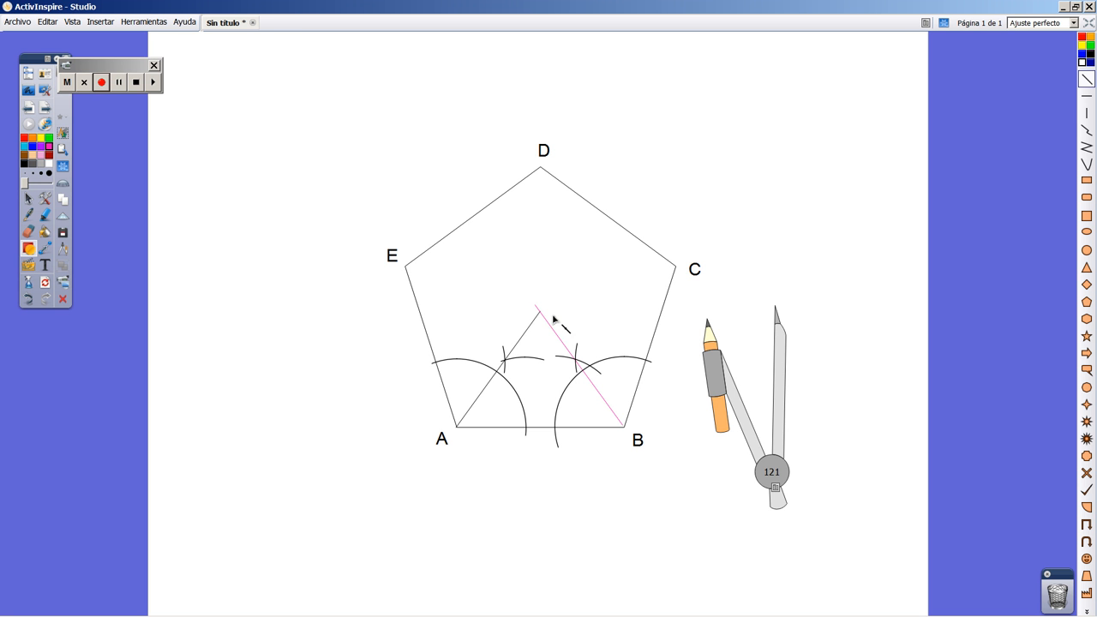
mouse_move(559, 378)
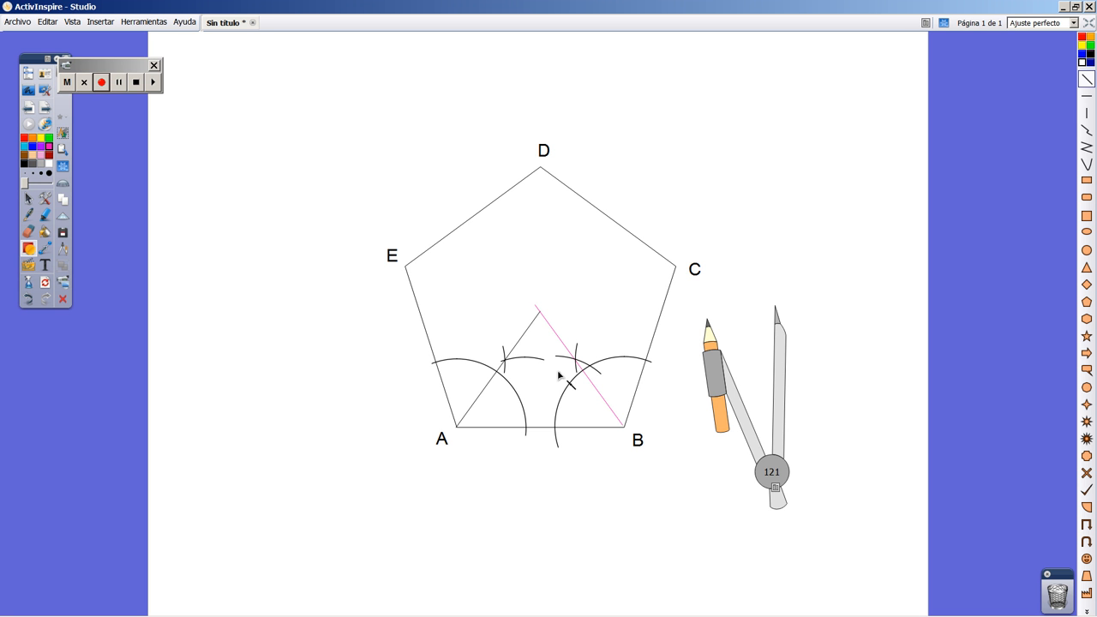
mouse_move(566, 315)
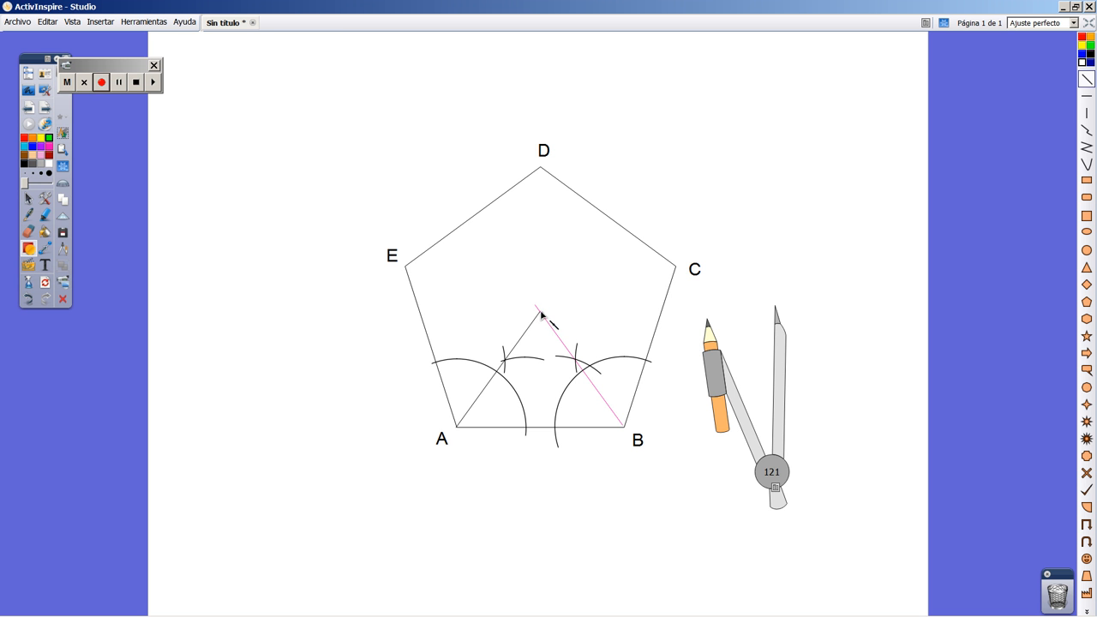
- Draw a green line from the pentagon's centre to a vertex
left_click_drag(538, 311, 675, 272)
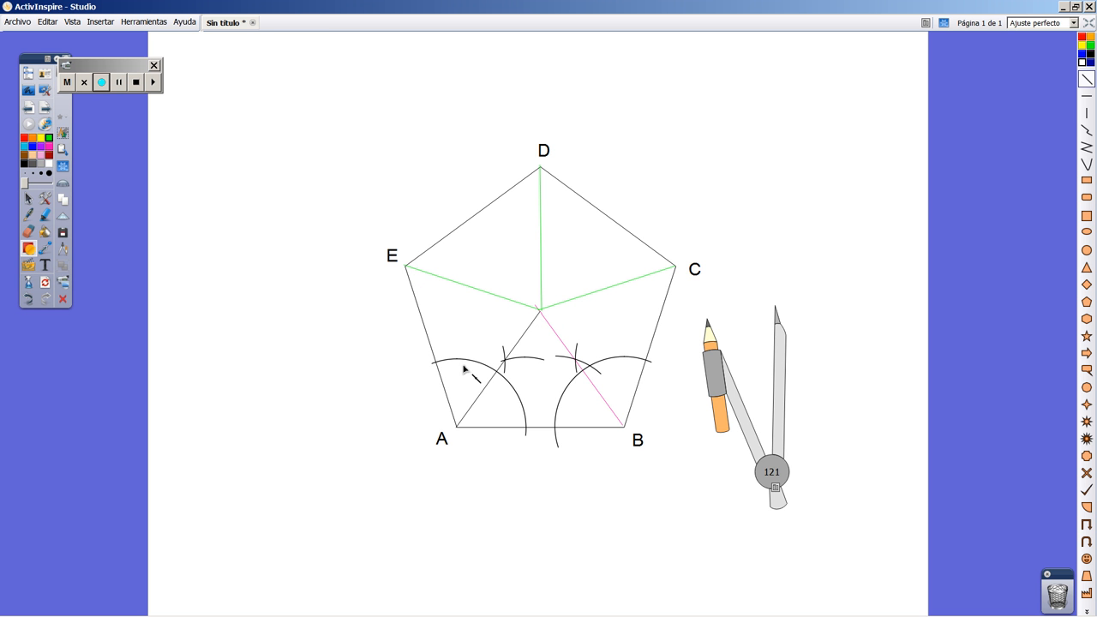
mouse_move(592, 437)
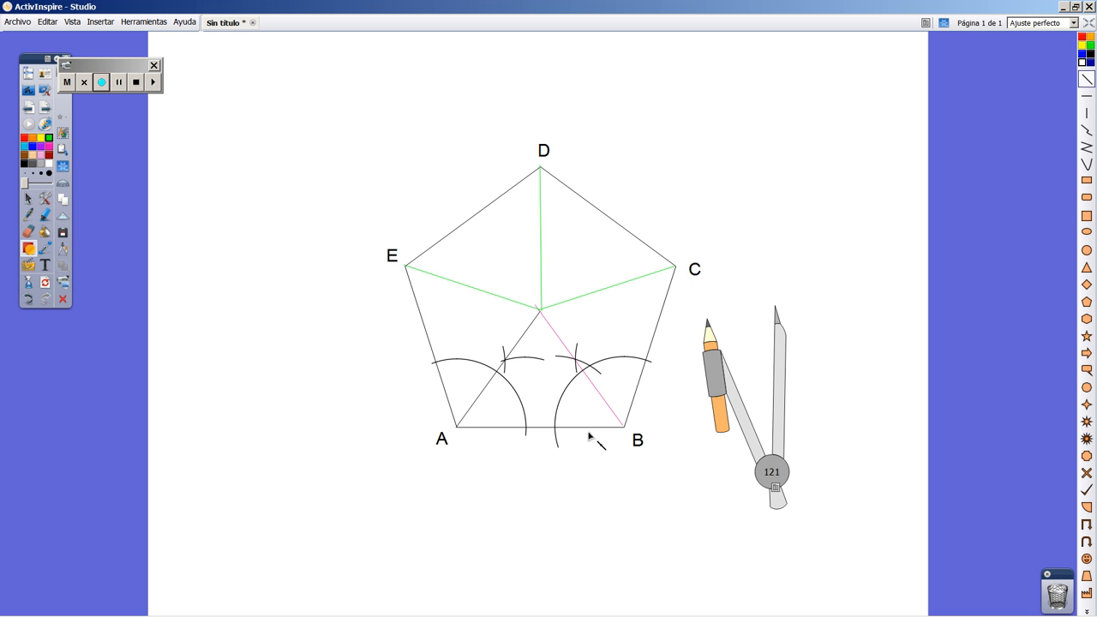
mouse_move(533, 388)
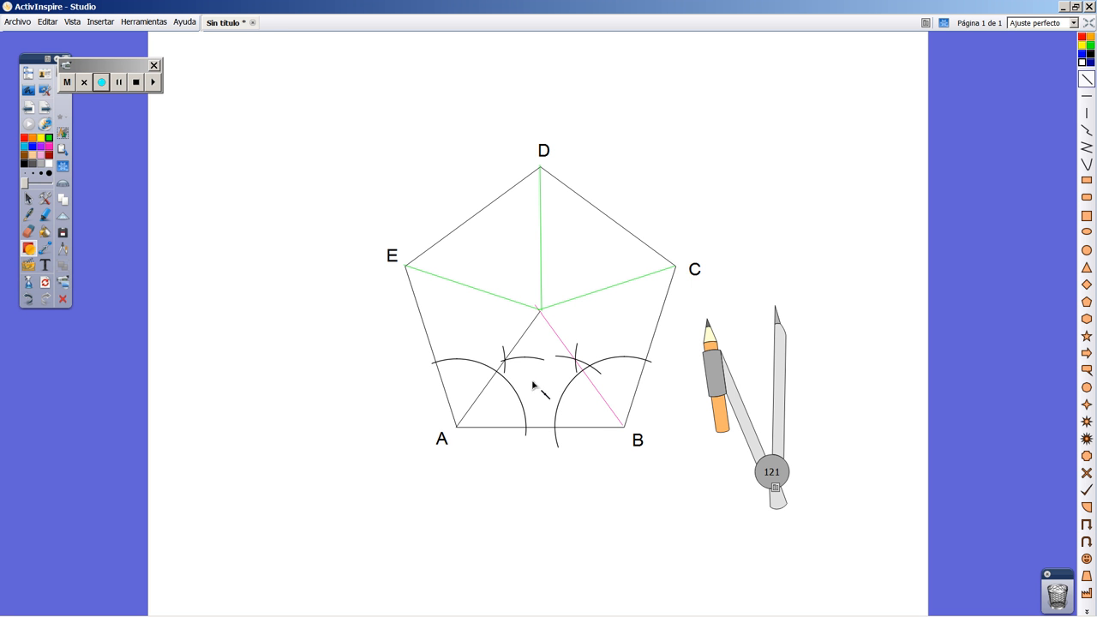
mouse_move(541, 411)
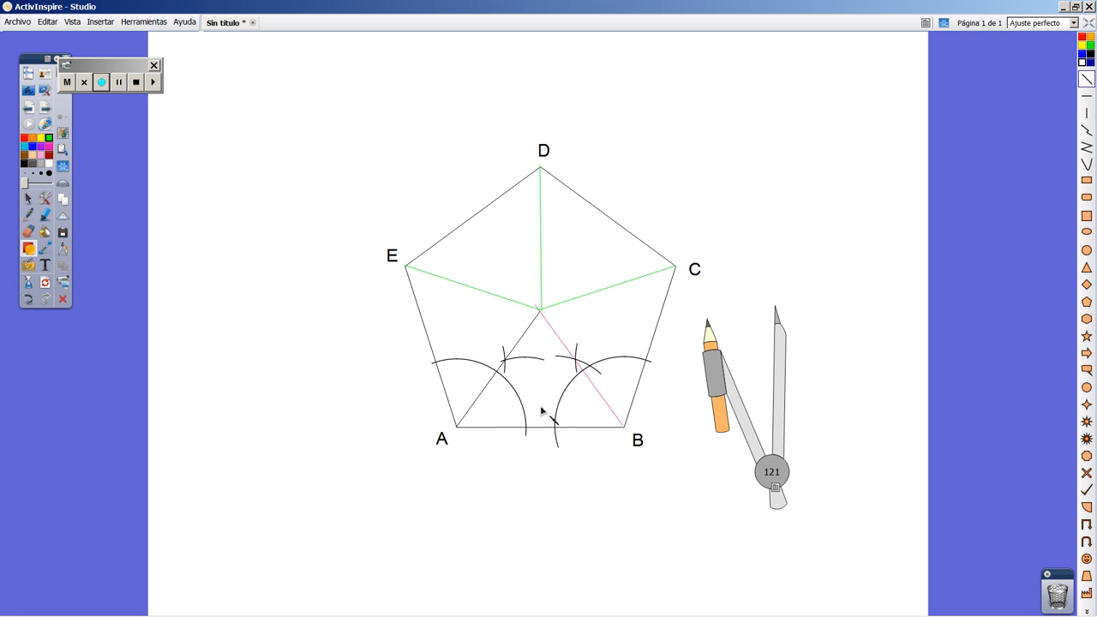
mouse_move(636, 452)
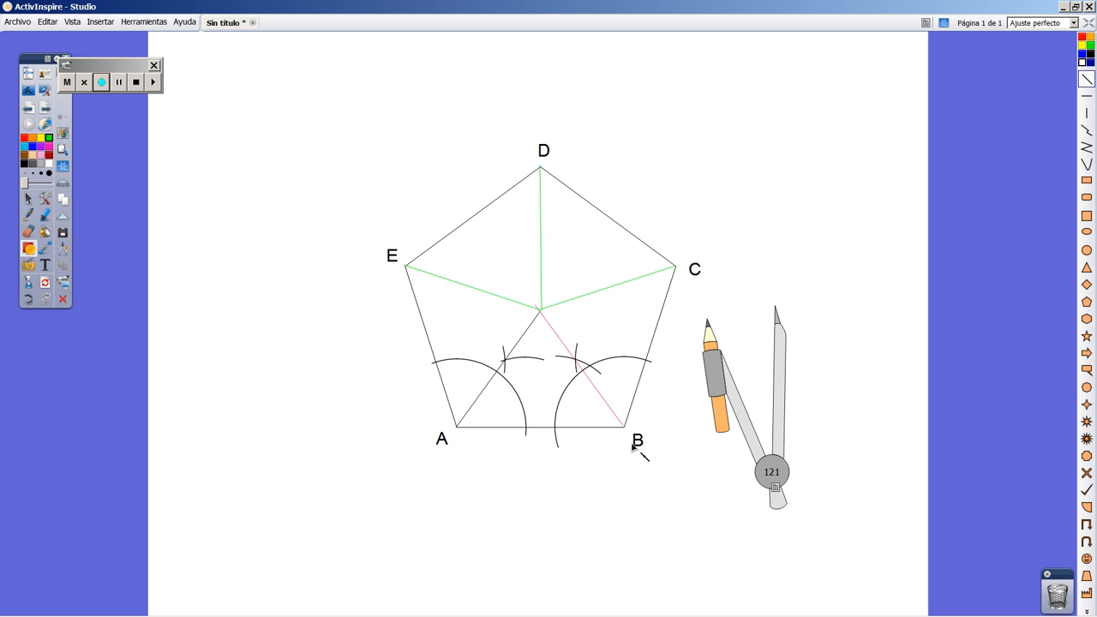
mouse_move(525, 306)
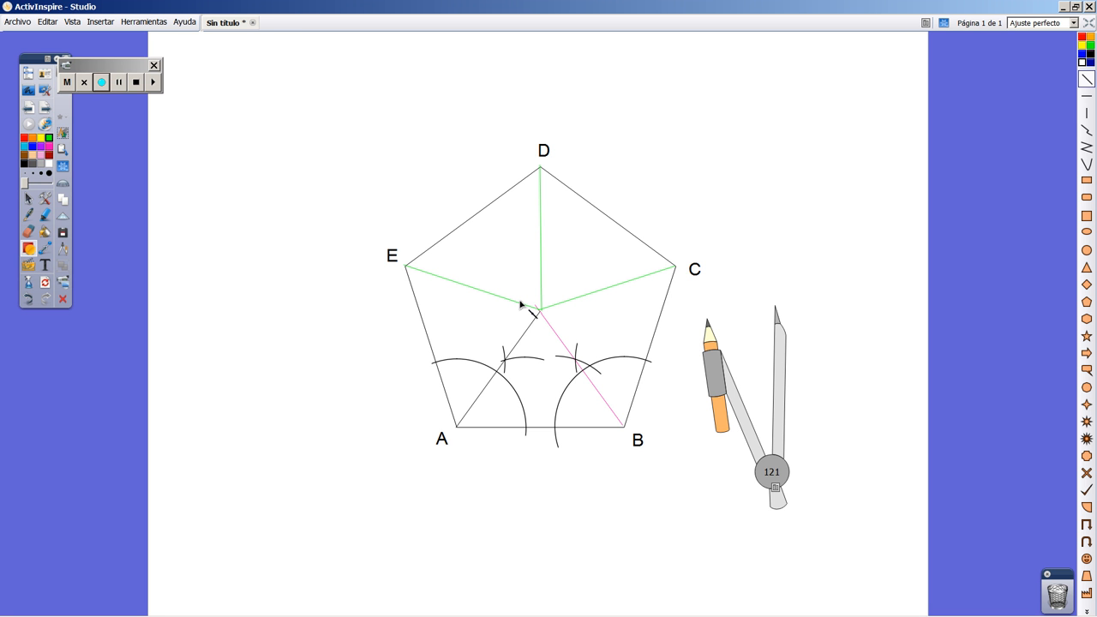
mouse_move(529, 347)
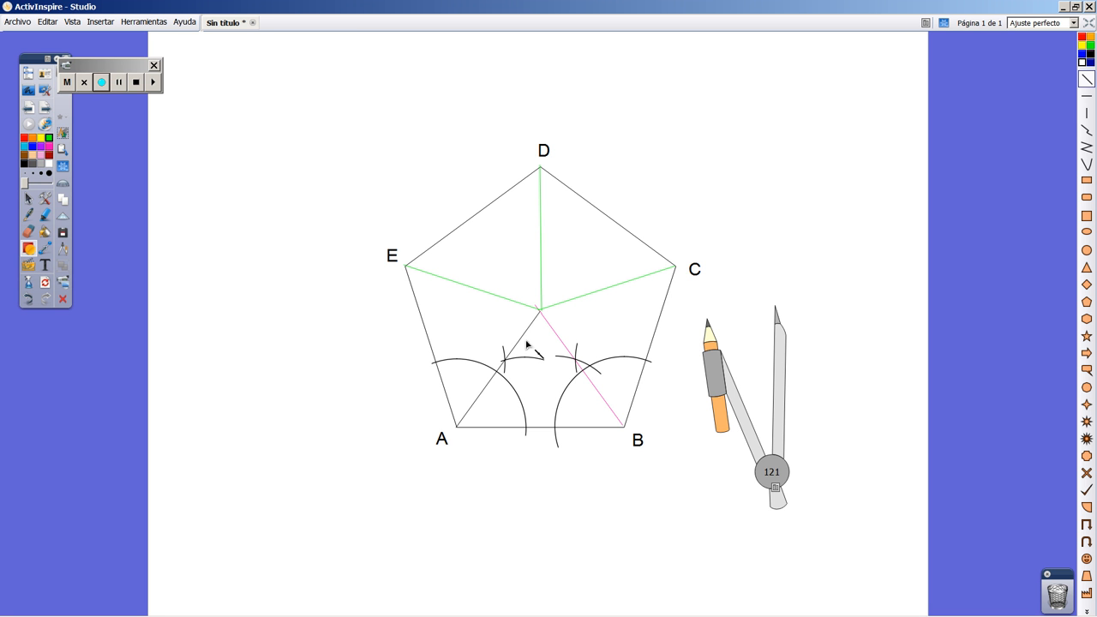
mouse_move(557, 332)
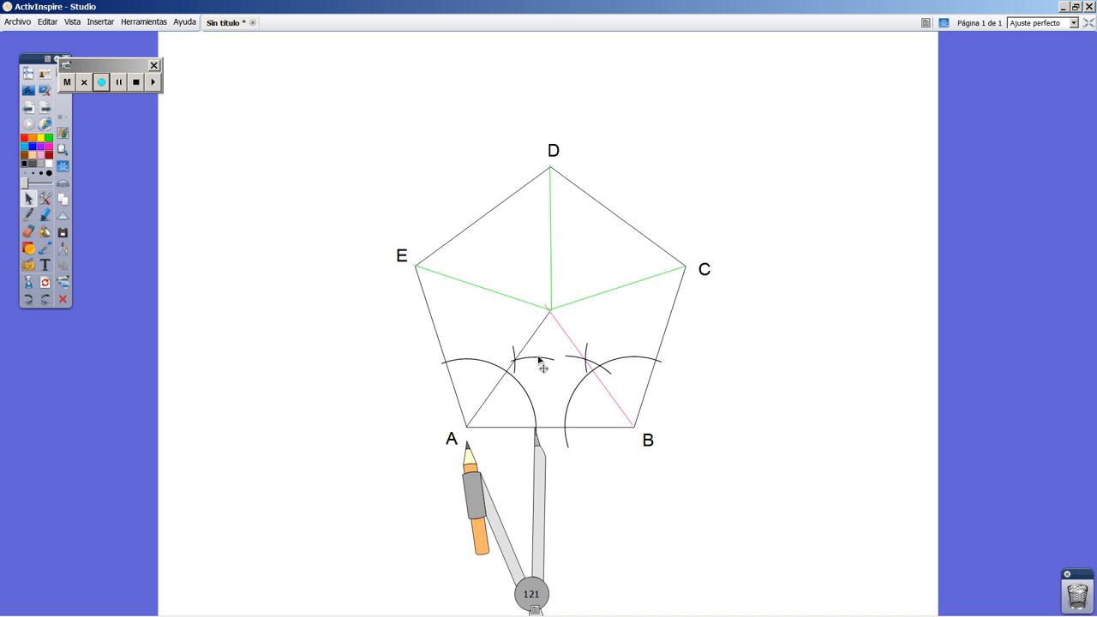
mouse_move(529, 368)
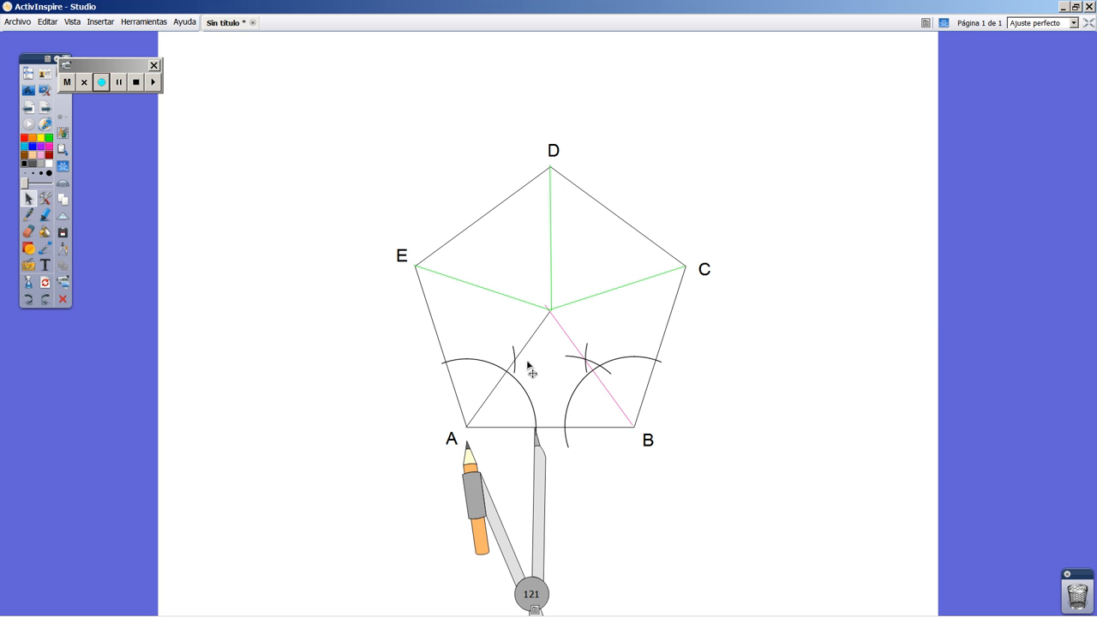
- Swing a compass arc across the sides of angle A in the lower triangle
left_click(530, 369)
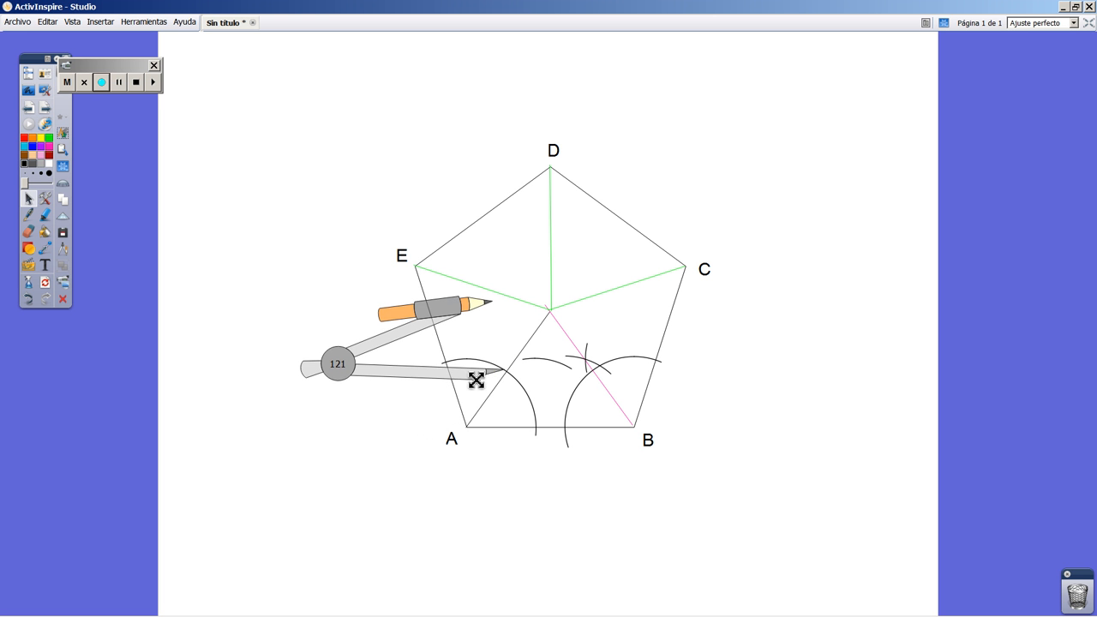
left_click_drag(476, 381, 453, 319)
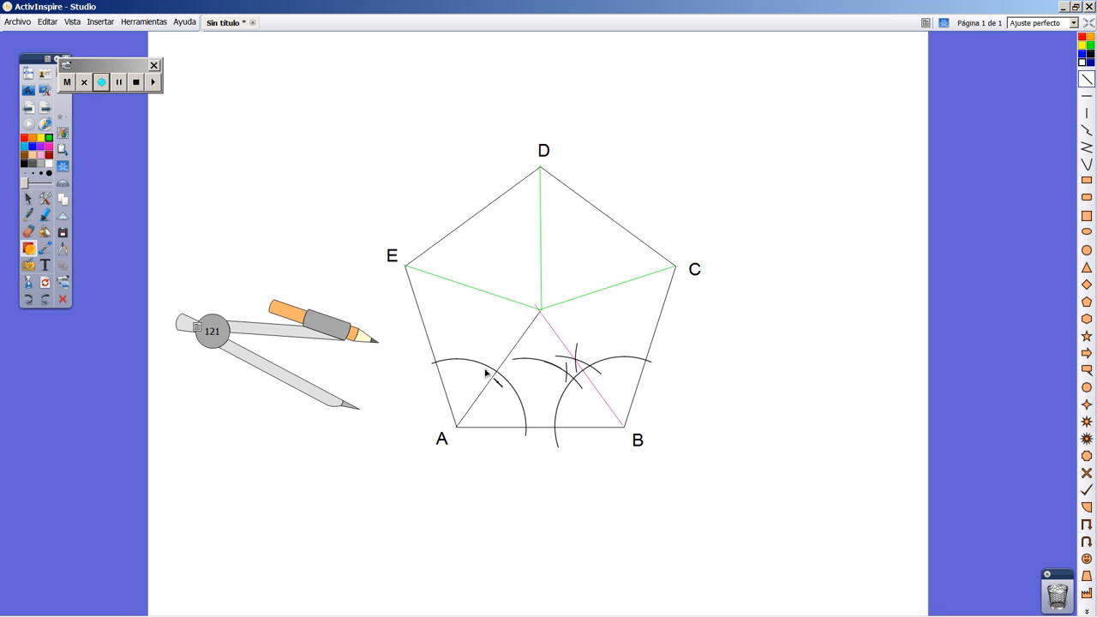
mouse_move(482, 427)
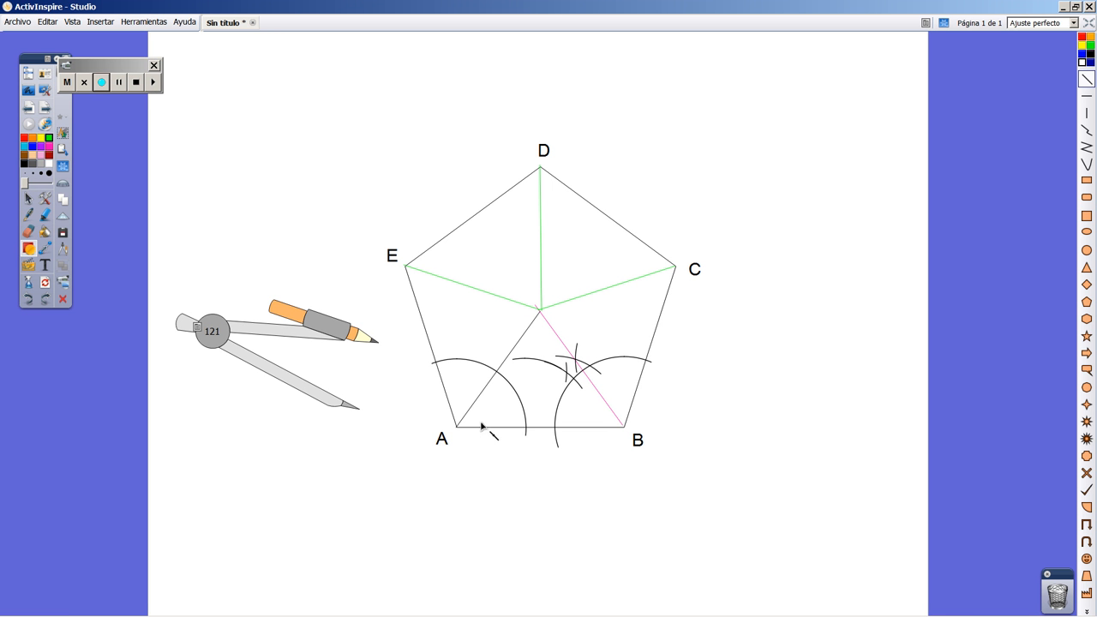
mouse_move(460, 436)
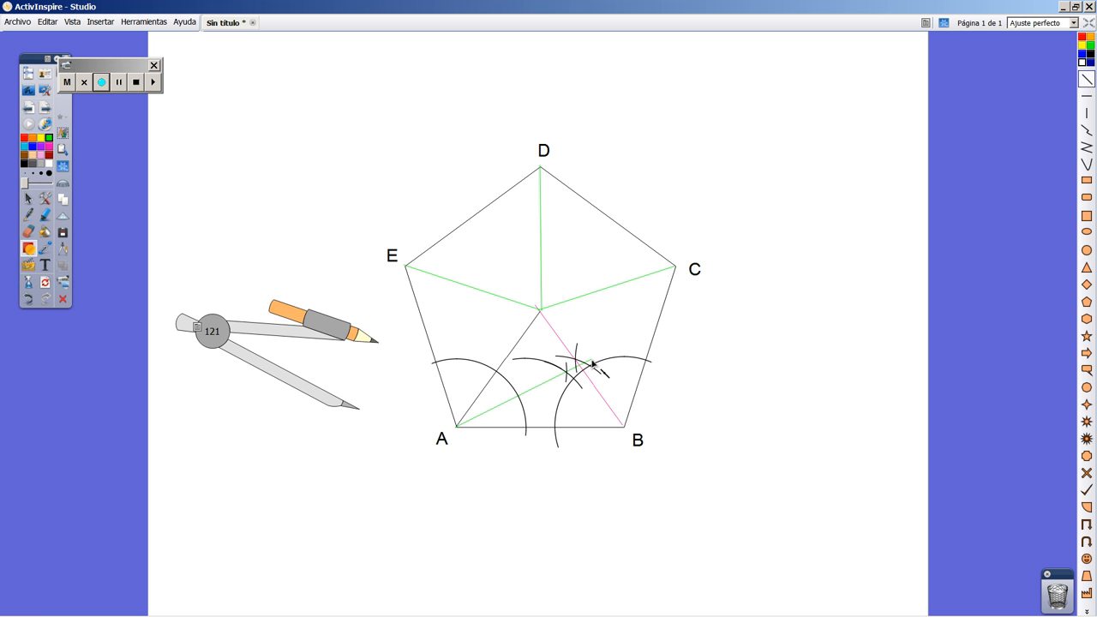
mouse_move(365, 428)
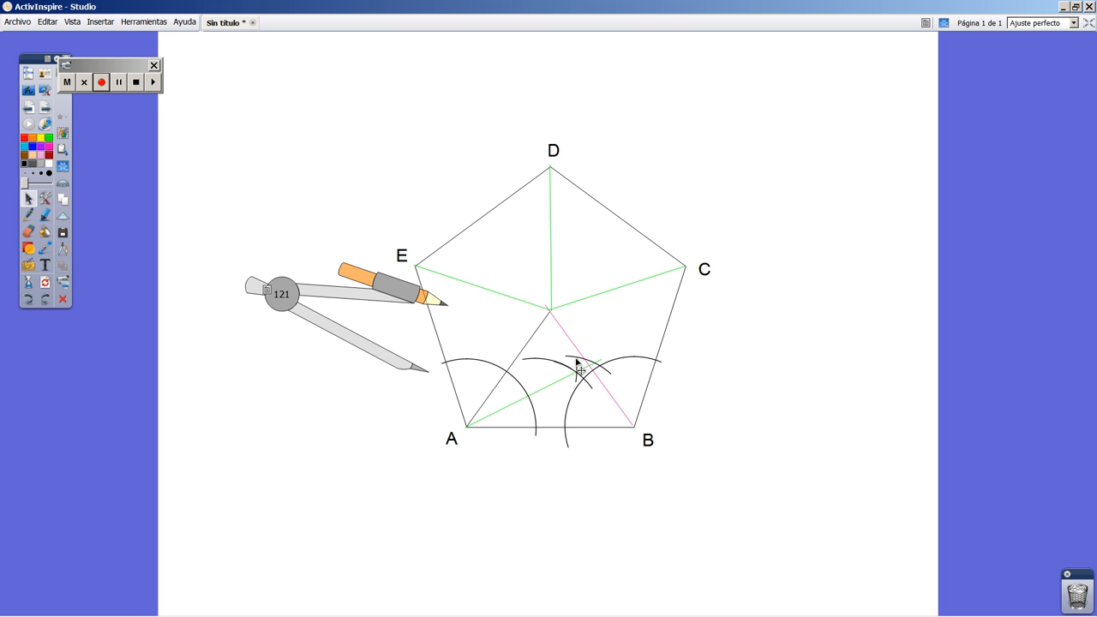
mouse_move(544, 387)
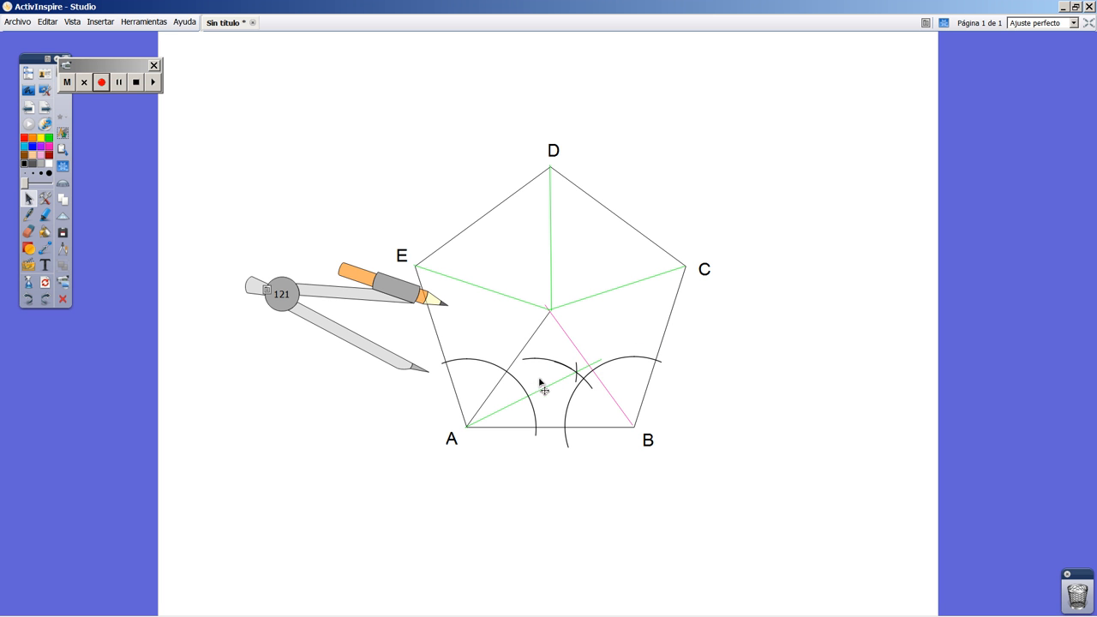
- Erase two leftover construction arcs and position the compass to arc from vertex B
left_click(544, 369)
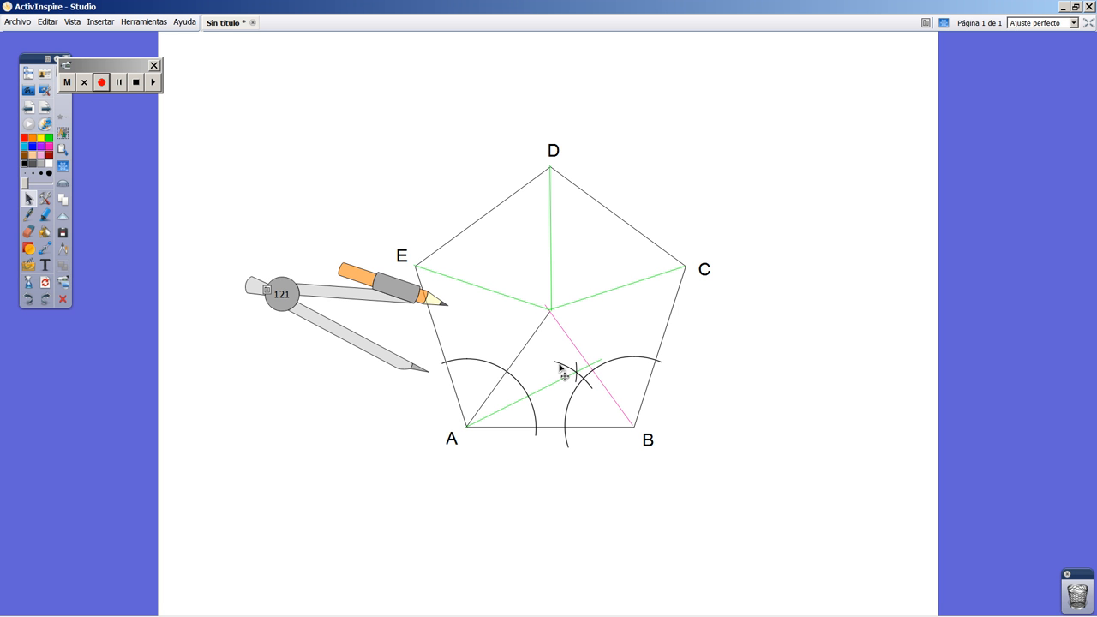
mouse_move(576, 373)
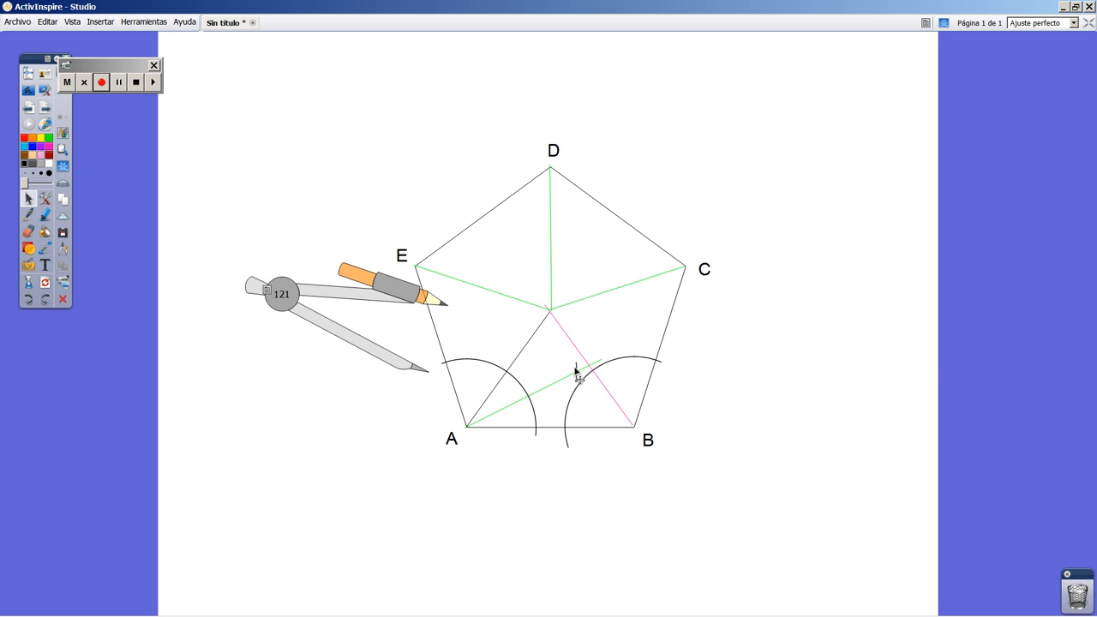
left_click(574, 386)
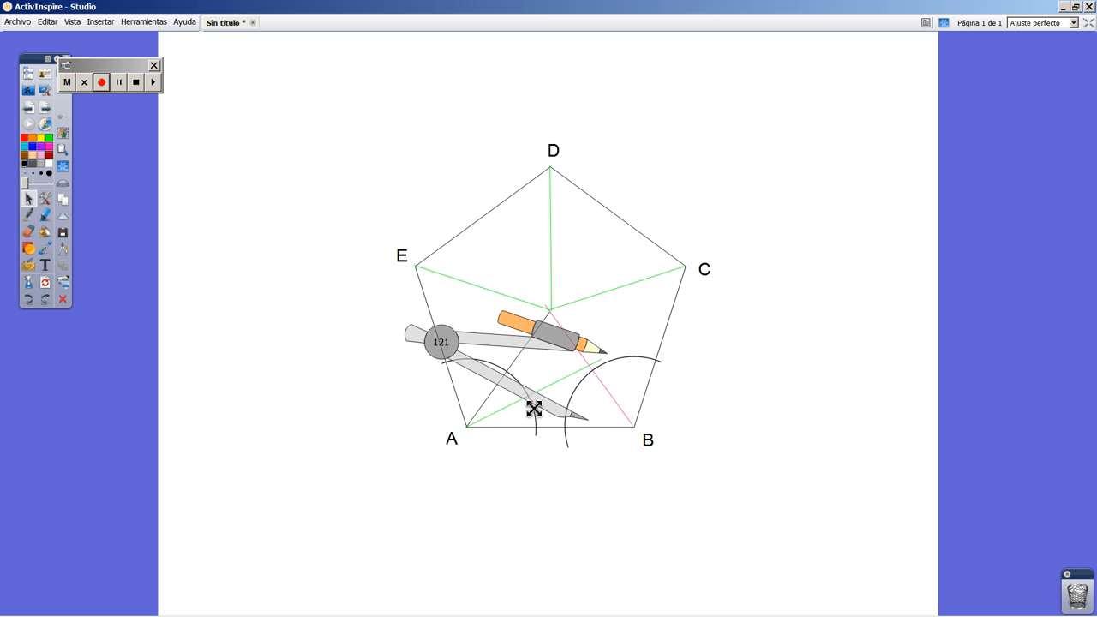
left_click_drag(534, 409, 521, 413)
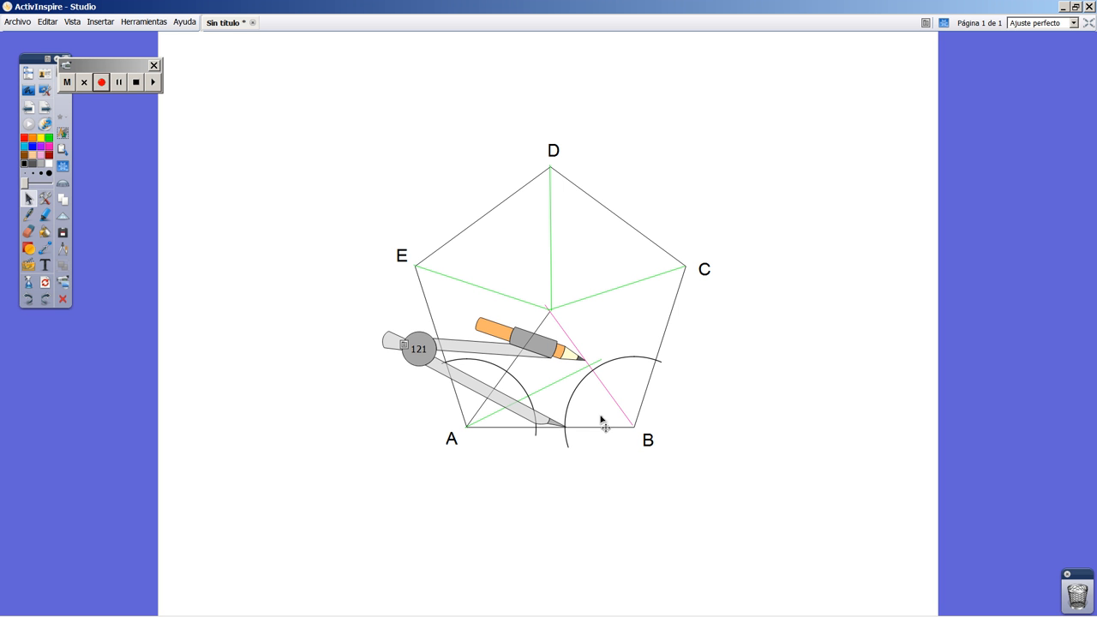
mouse_move(600, 411)
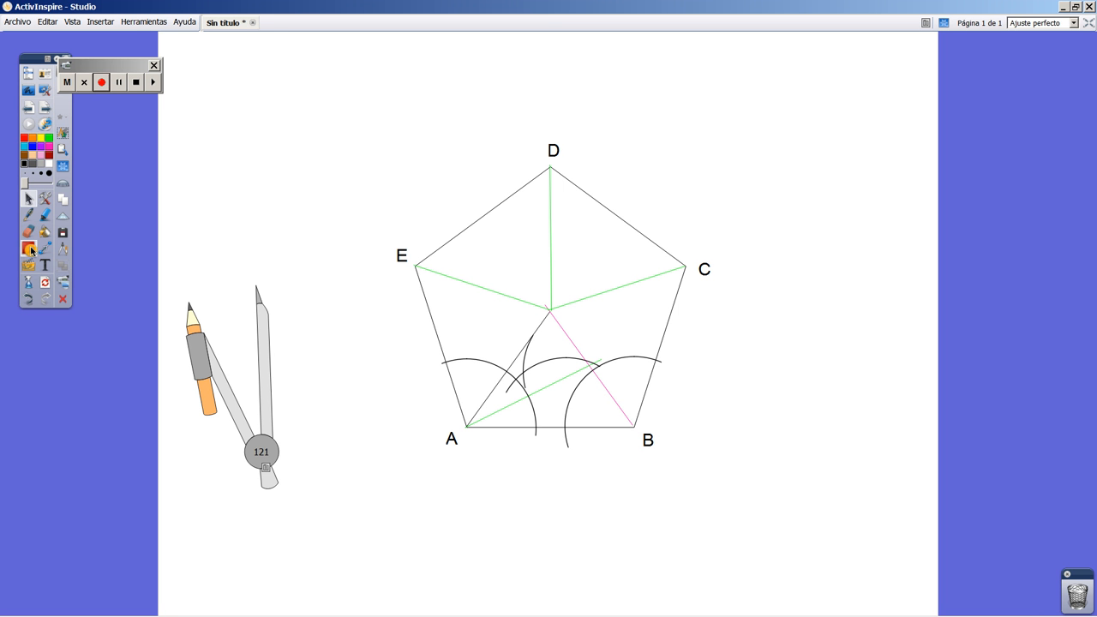
left_click(28, 249)
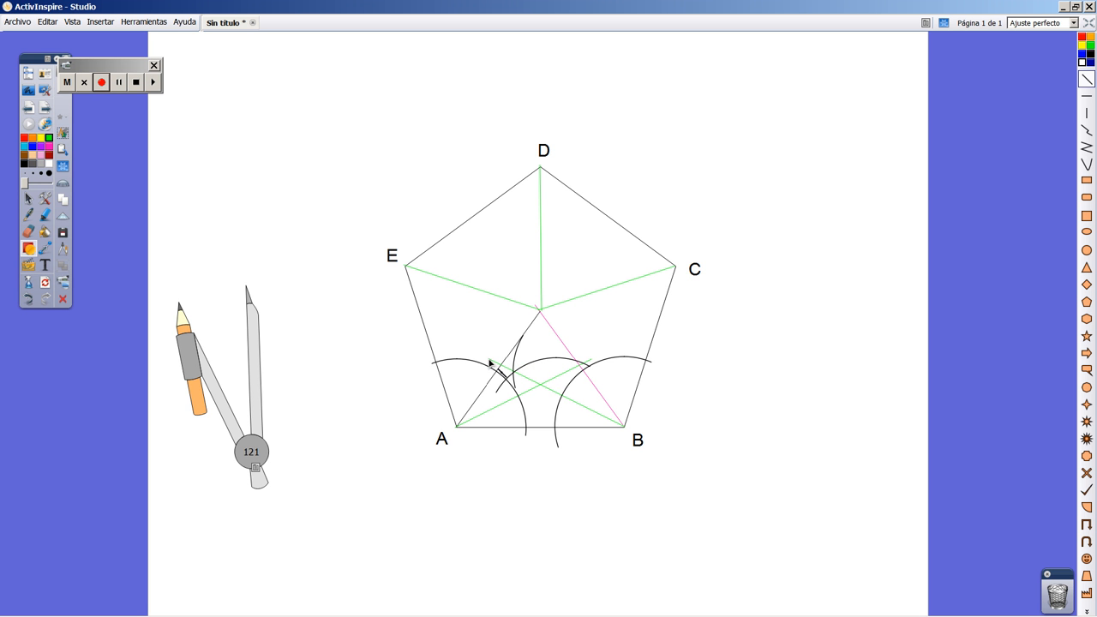
mouse_move(549, 393)
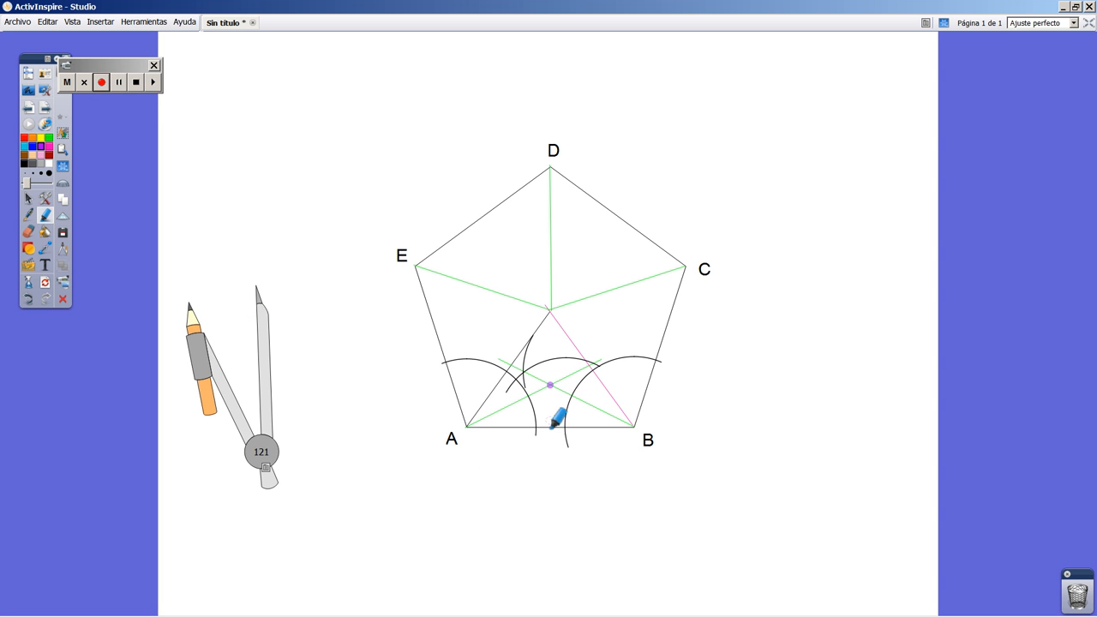
mouse_move(450, 382)
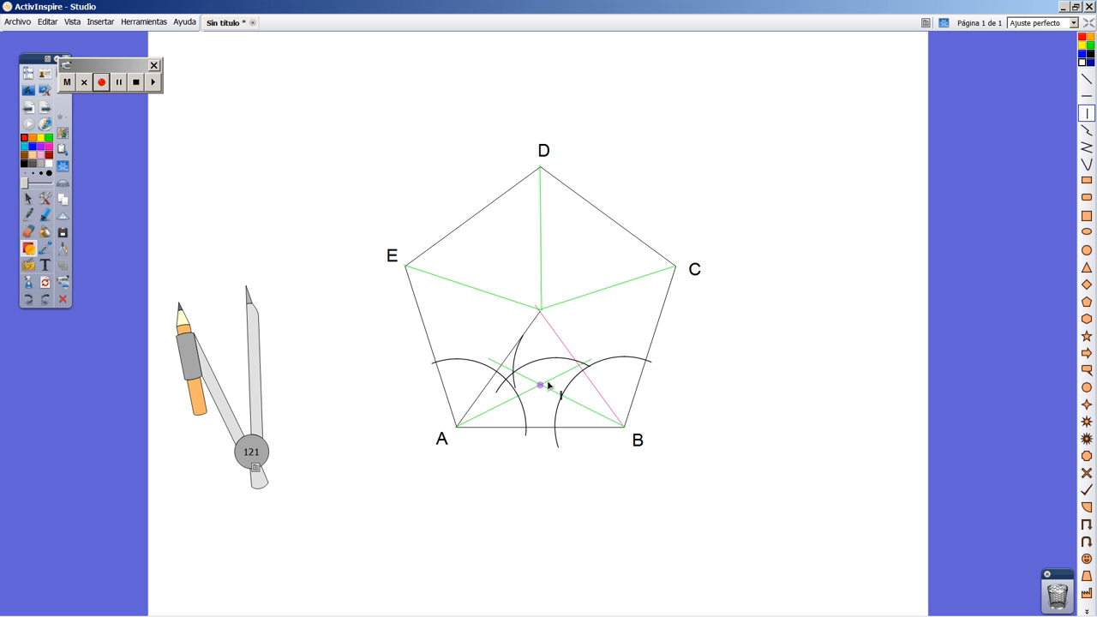
- Drop a vertical line from the purple point down to side AB
left_click_drag(540, 386, 540, 437)
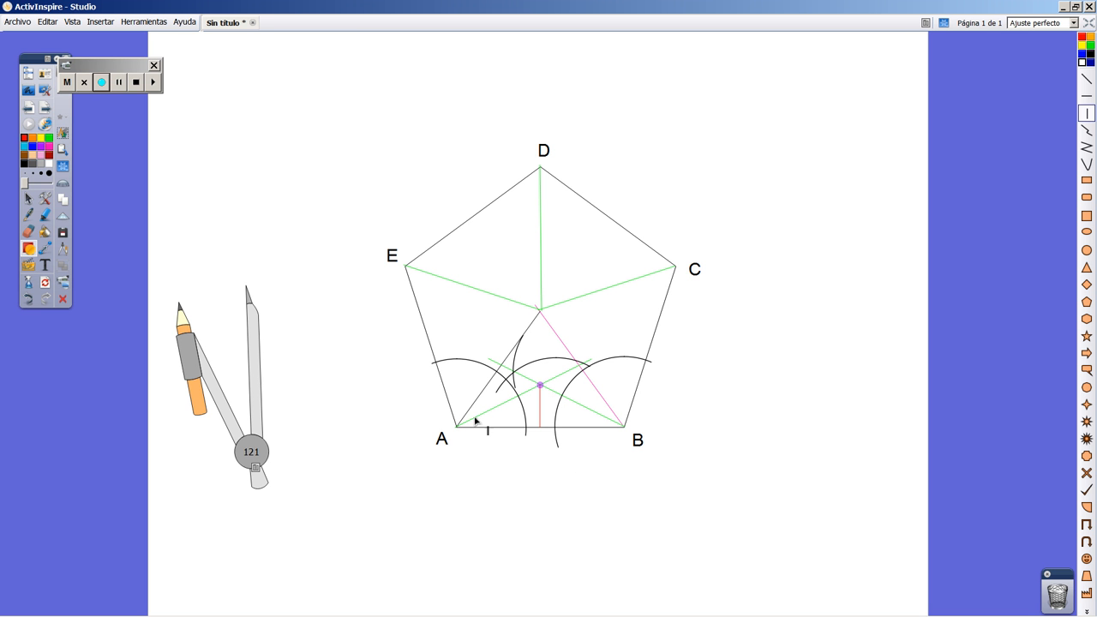
- Right-click on the canvas beside the figure
right_click(251, 452)
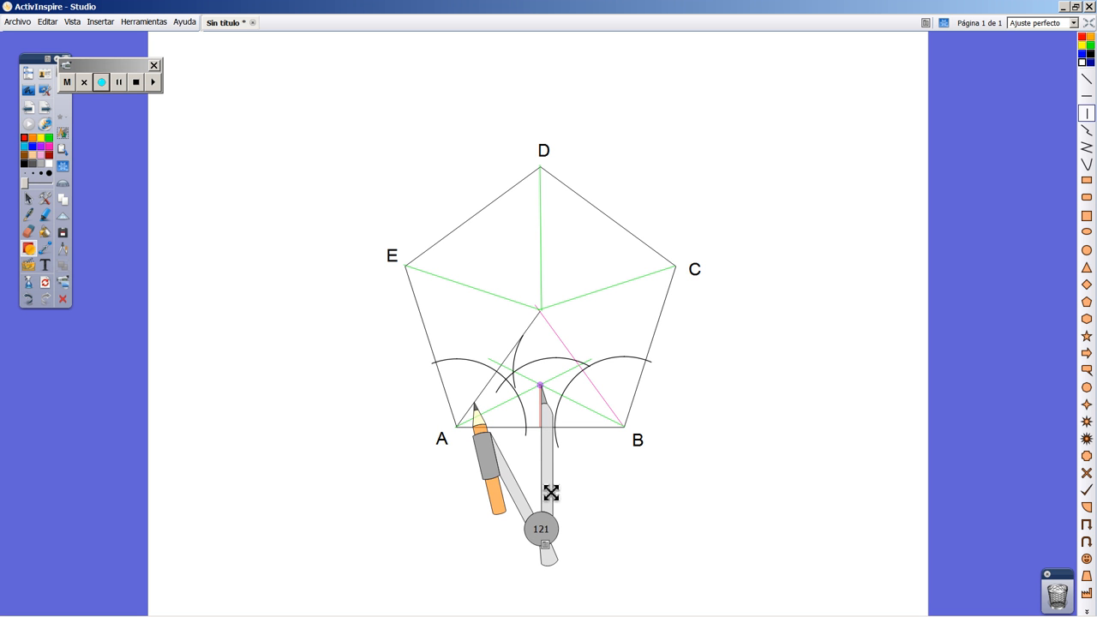
mouse_move(487, 441)
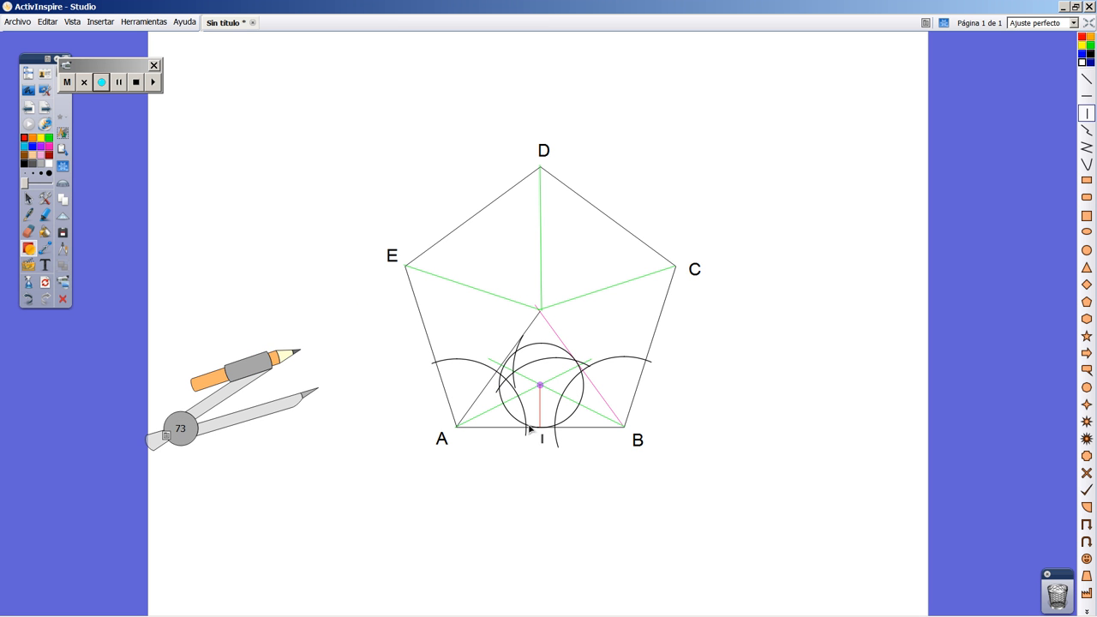
mouse_move(516, 311)
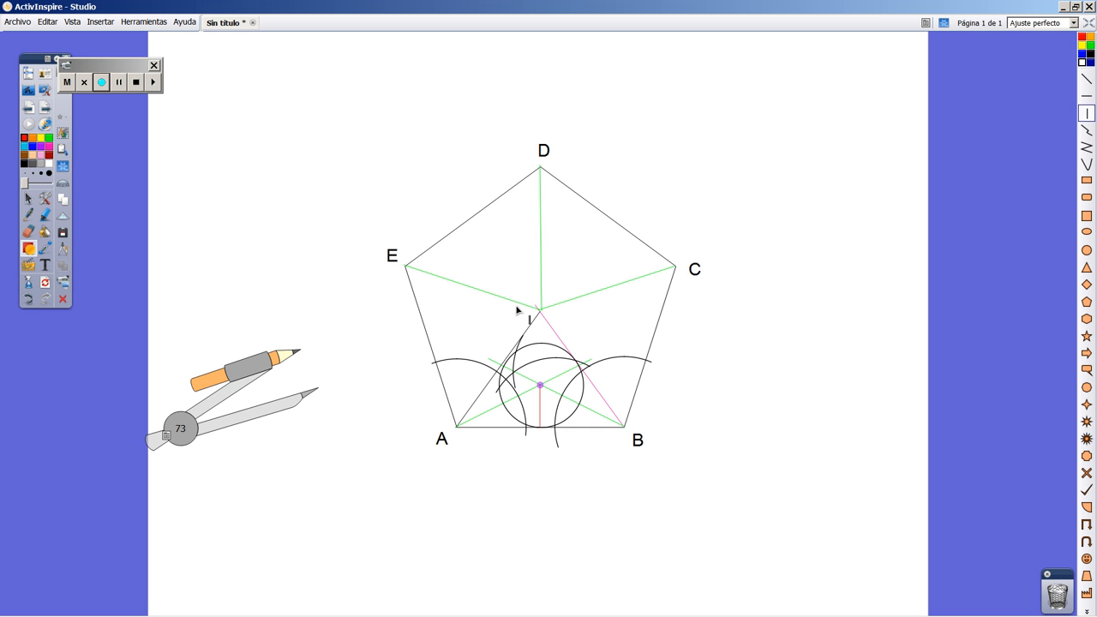
mouse_move(557, 309)
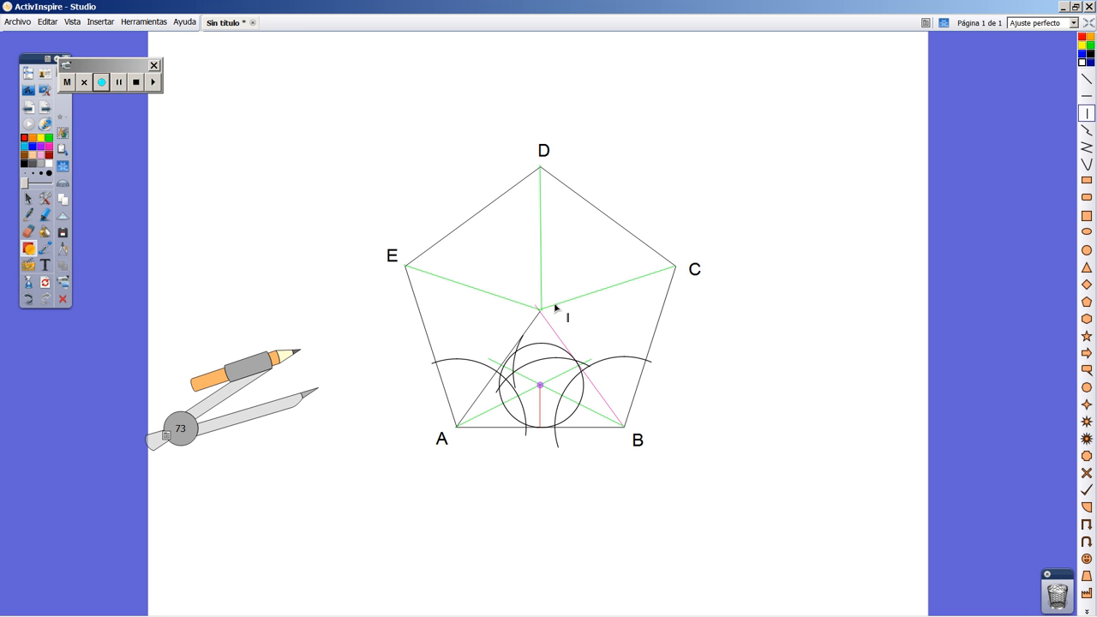
mouse_move(644, 435)
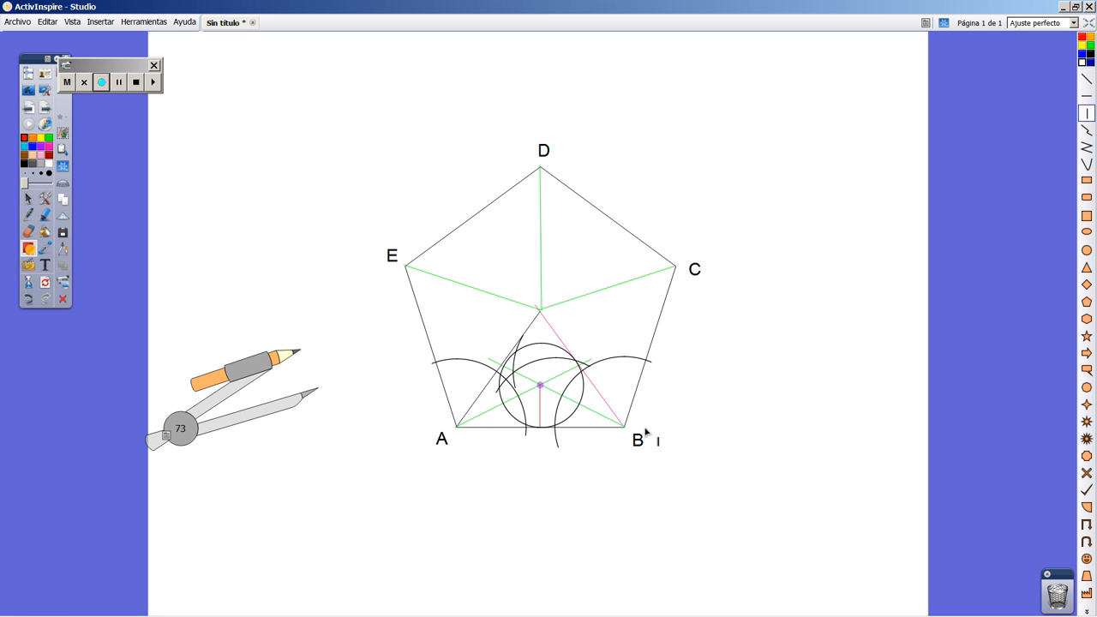
mouse_move(583, 279)
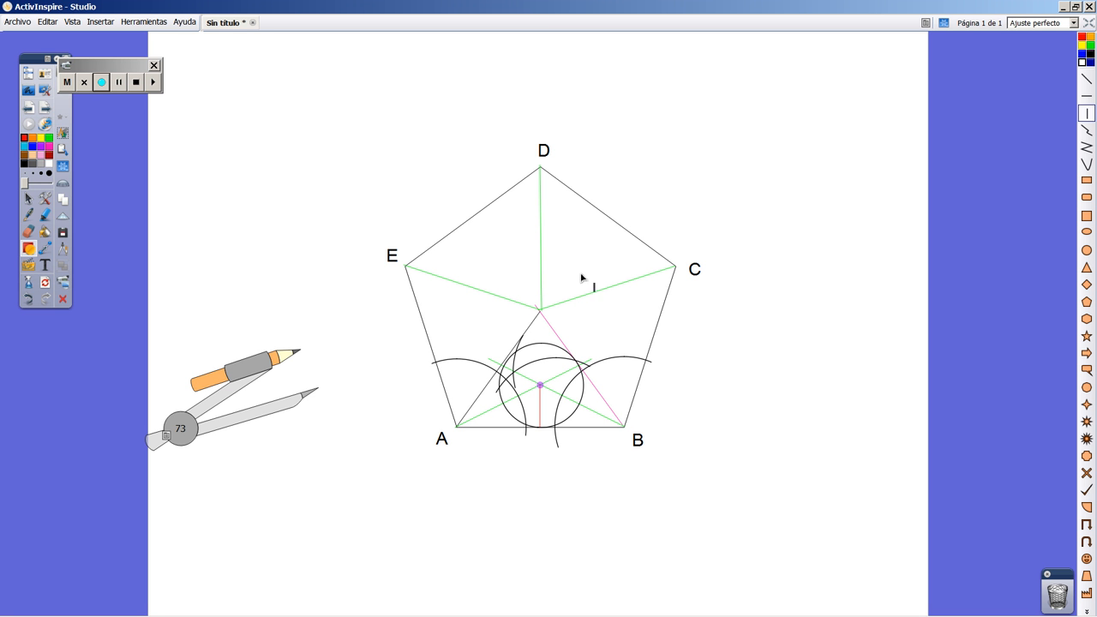
mouse_move(604, 362)
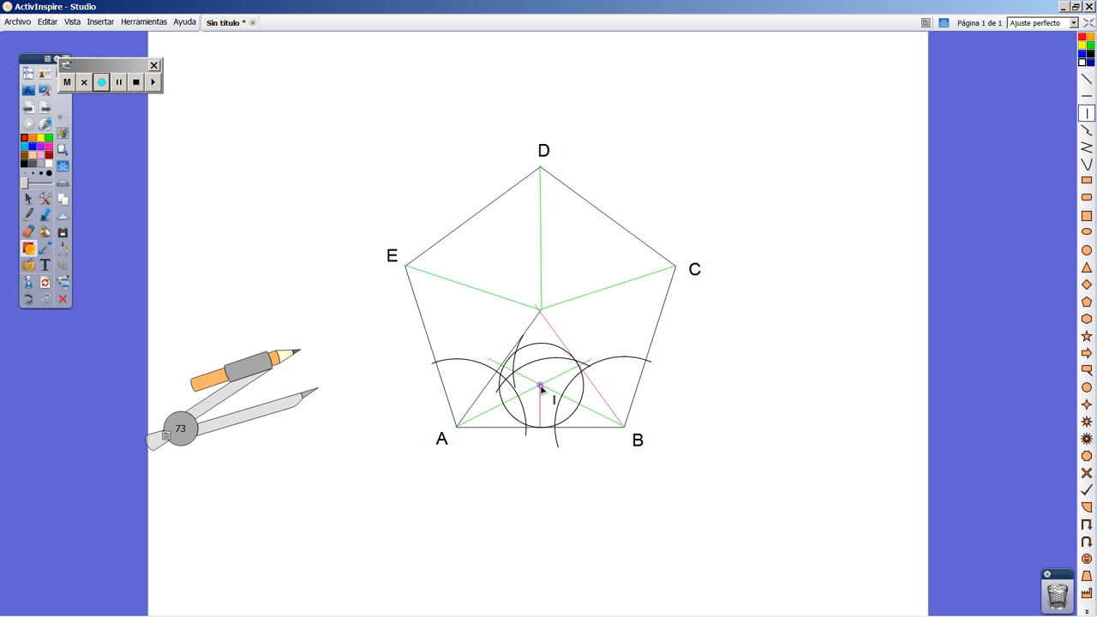
mouse_move(556, 369)
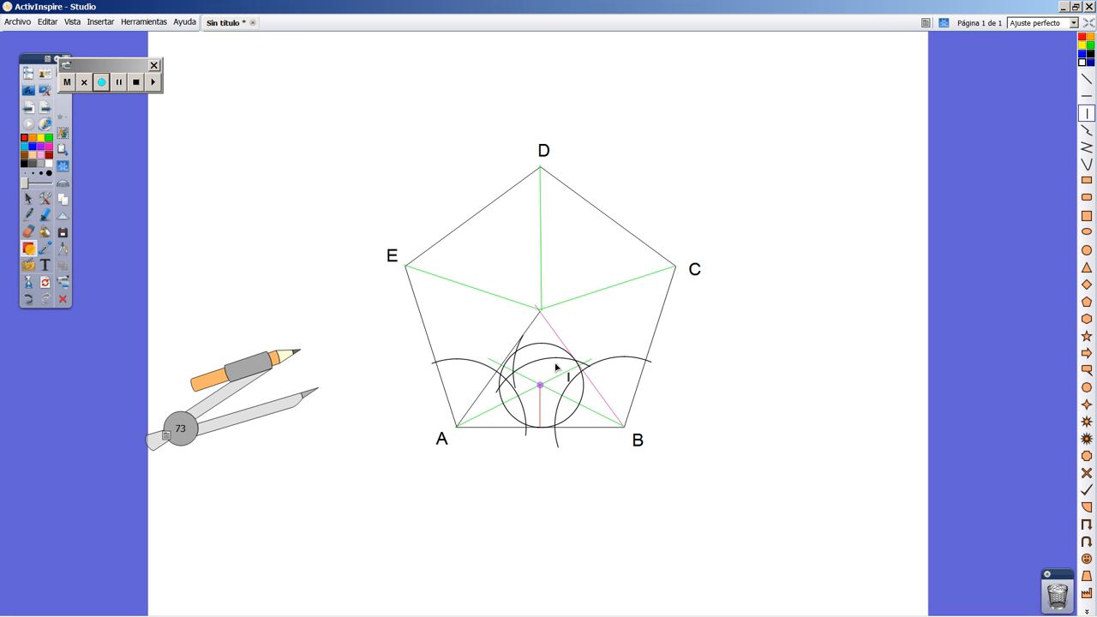
mouse_move(521, 319)
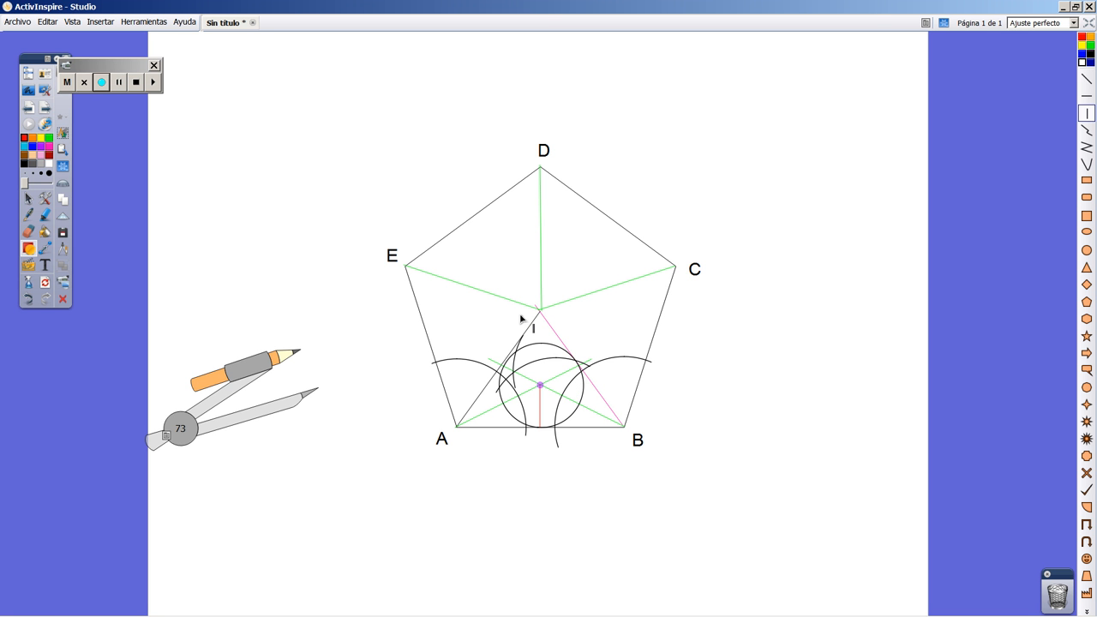
mouse_move(656, 420)
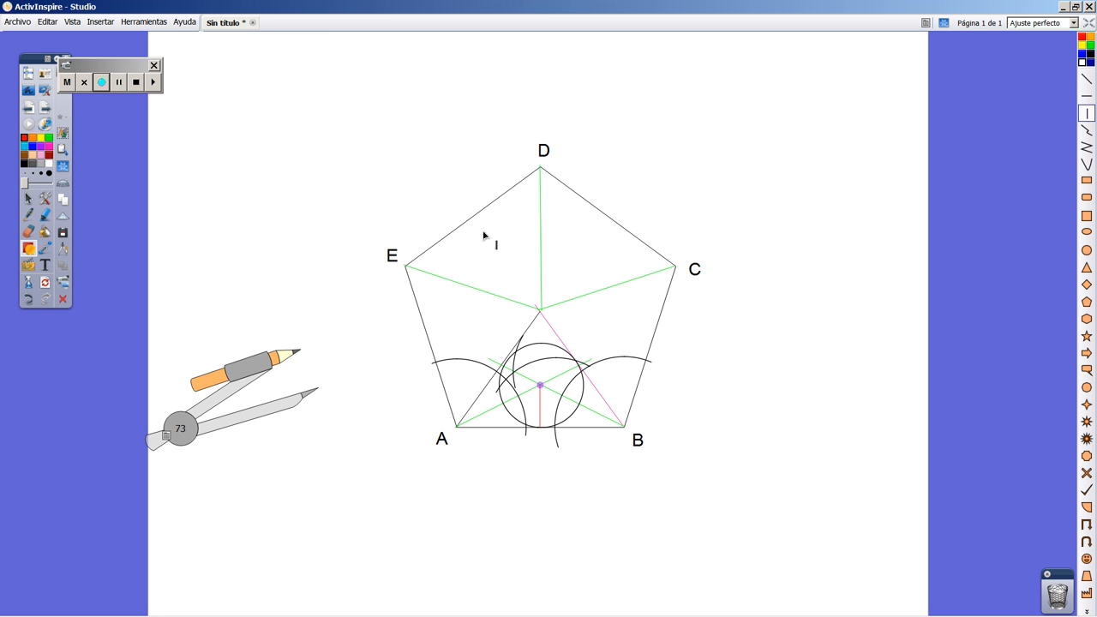
mouse_move(93, 265)
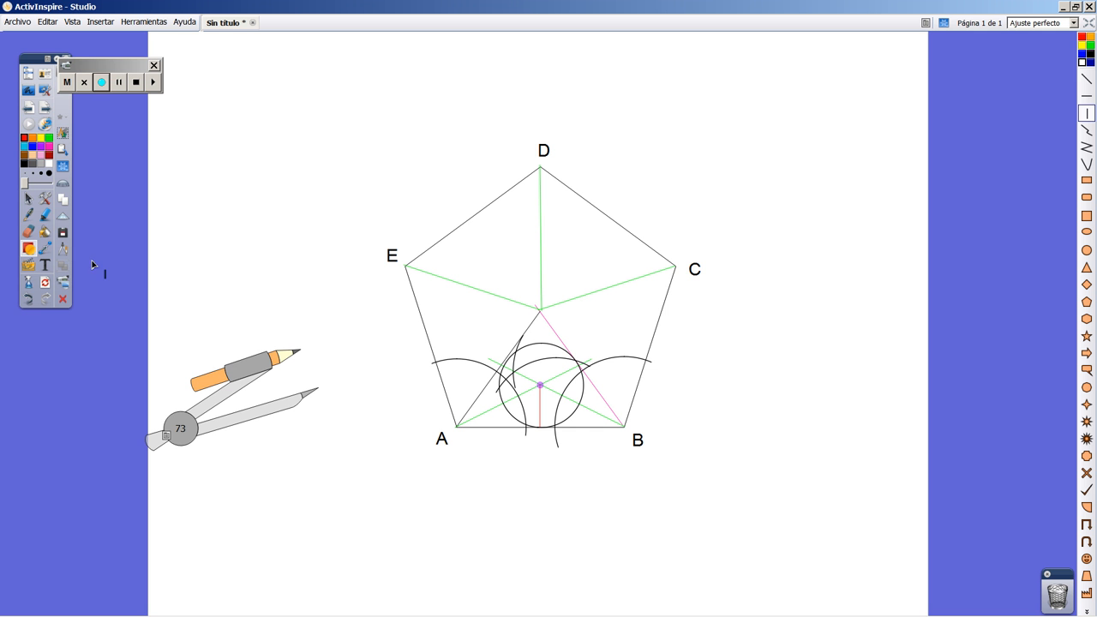
mouse_move(528, 349)
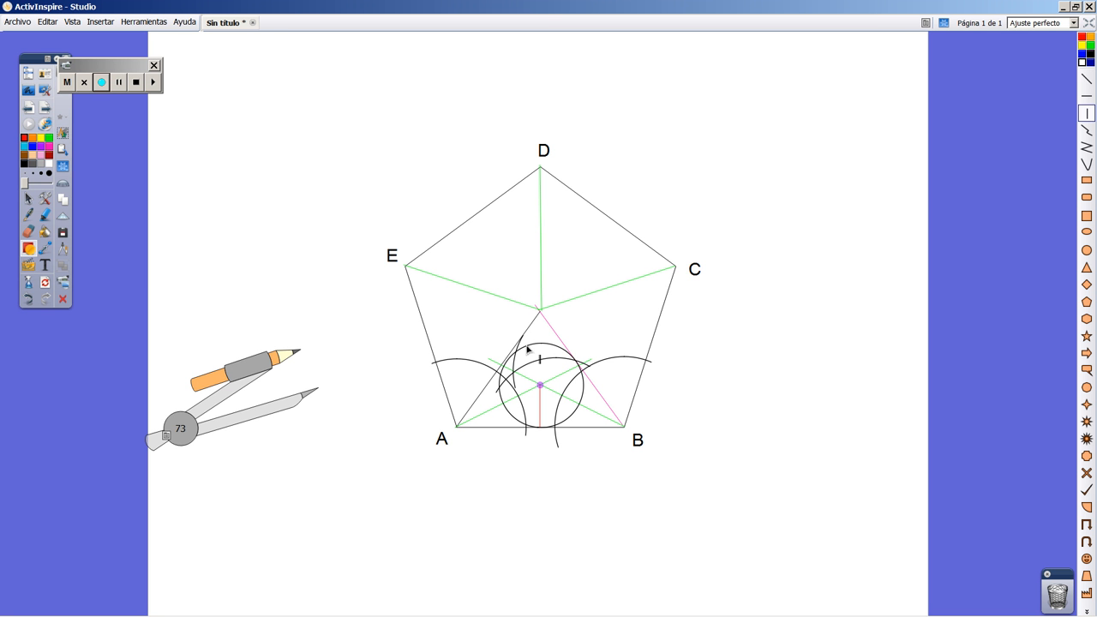
mouse_move(336, 315)
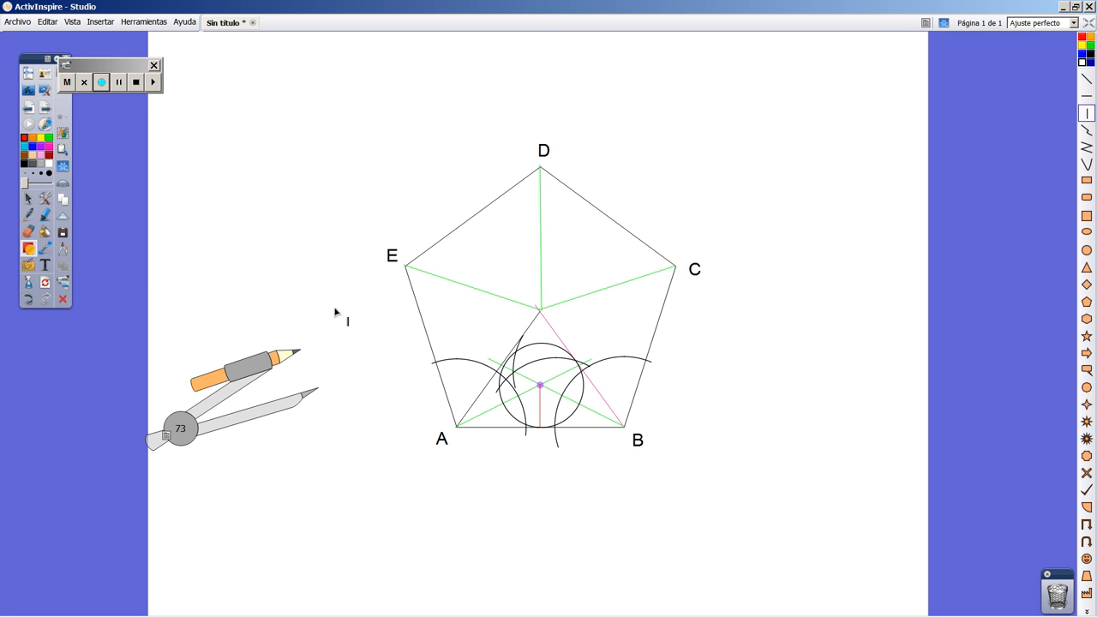
mouse_move(138, 259)
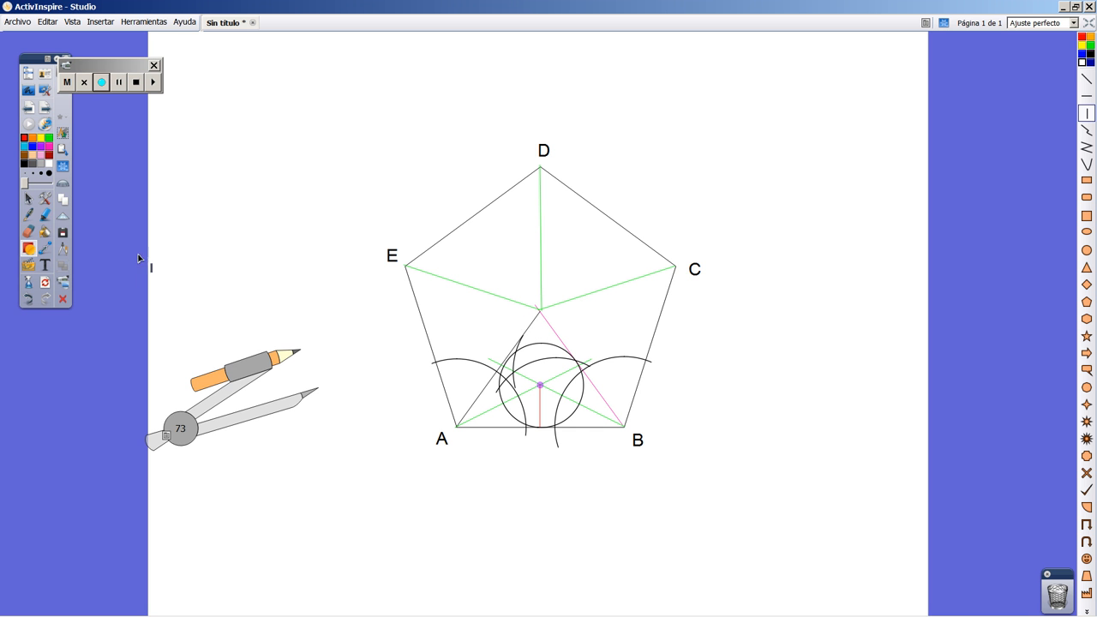
mouse_move(261, 334)
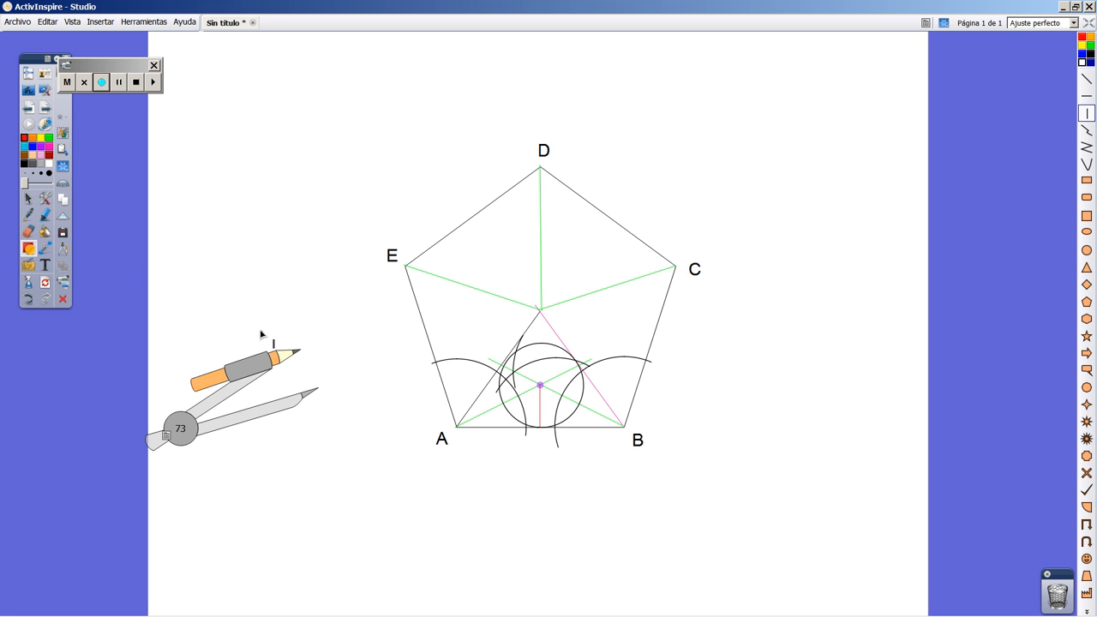
mouse_move(80, 254)
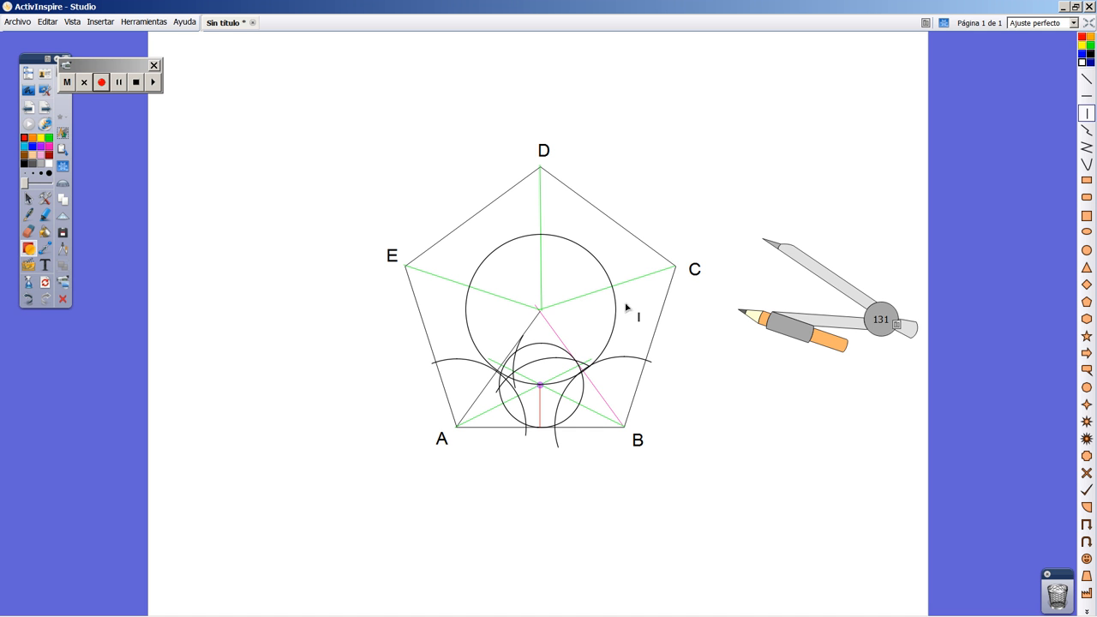
mouse_move(577, 253)
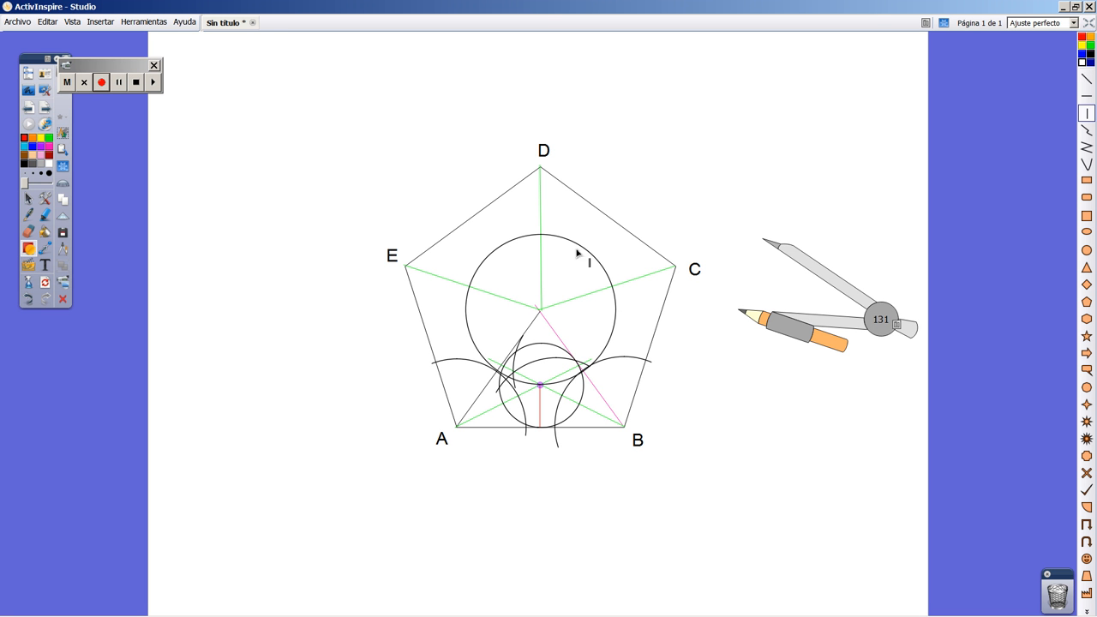
mouse_move(602, 318)
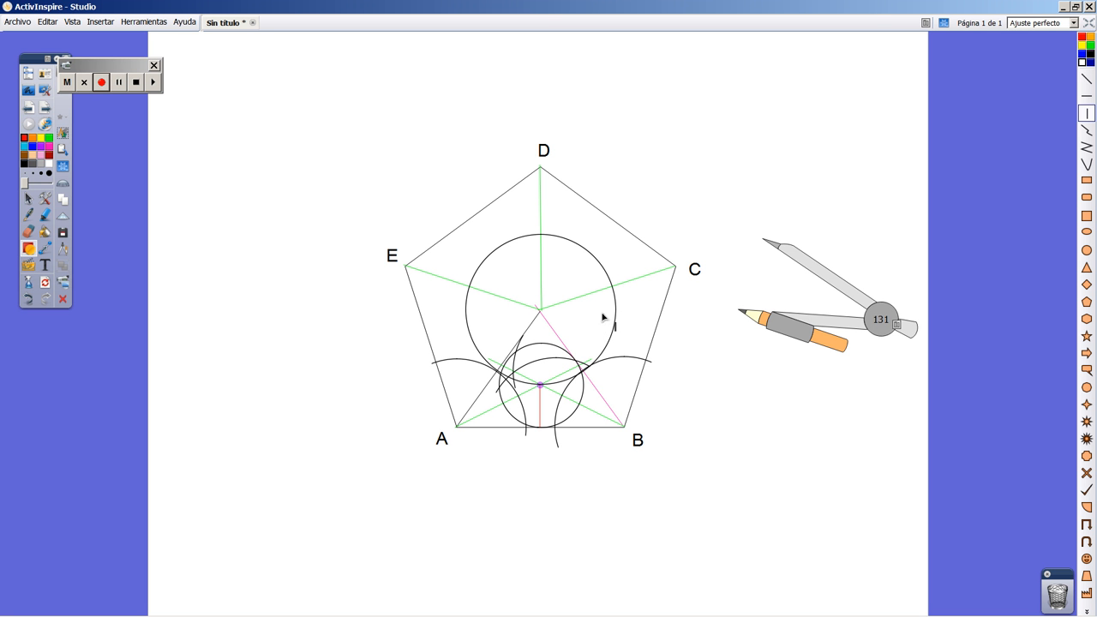
mouse_move(554, 395)
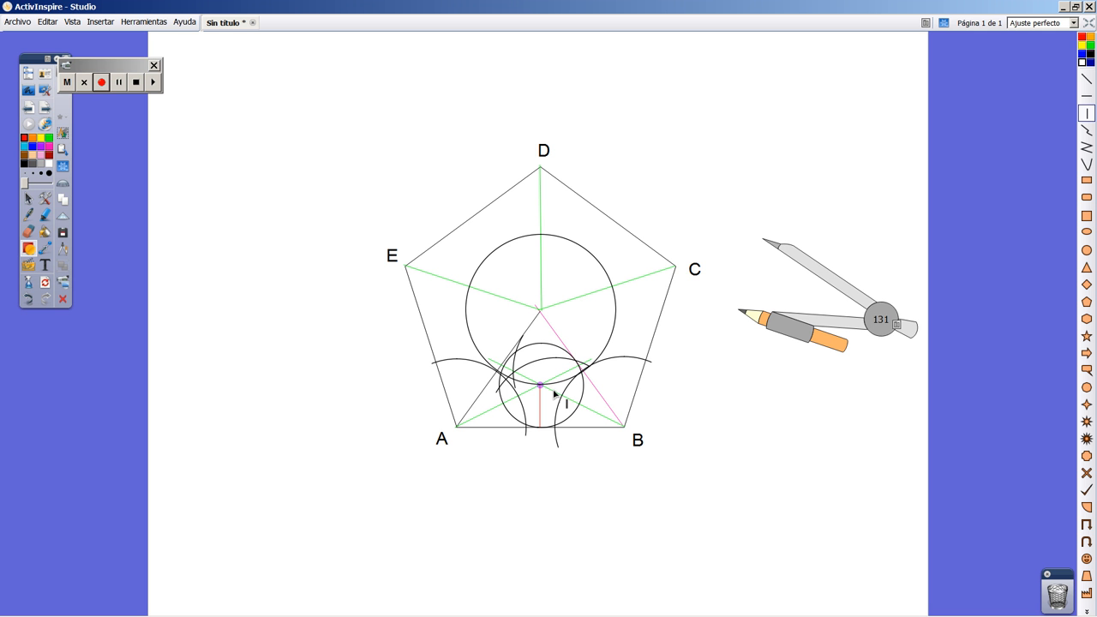
mouse_move(455, 384)
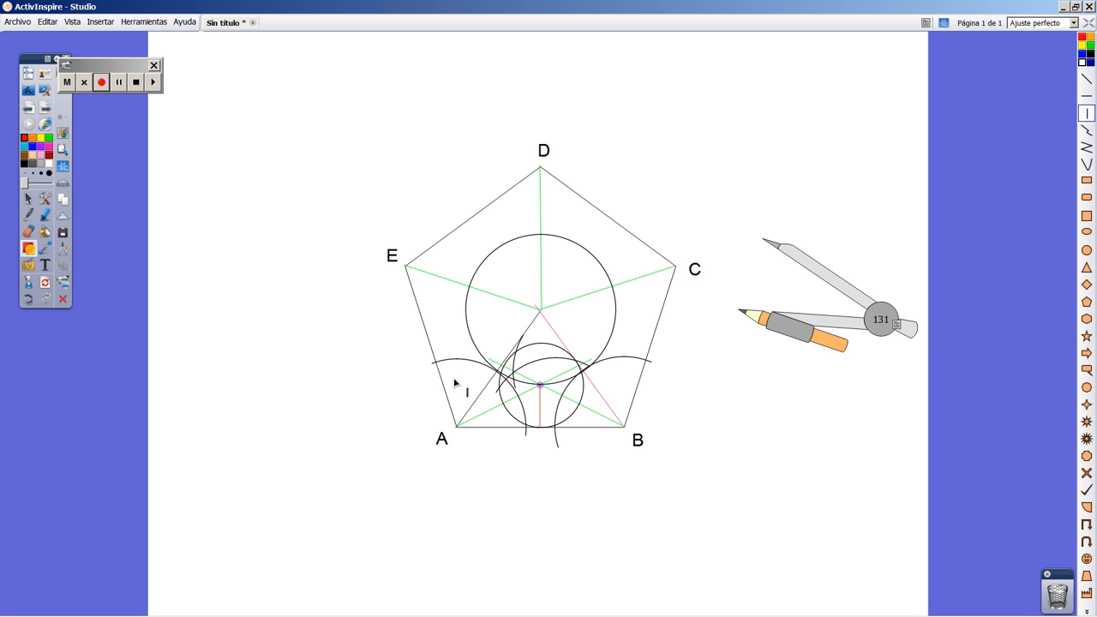
mouse_move(434, 375)
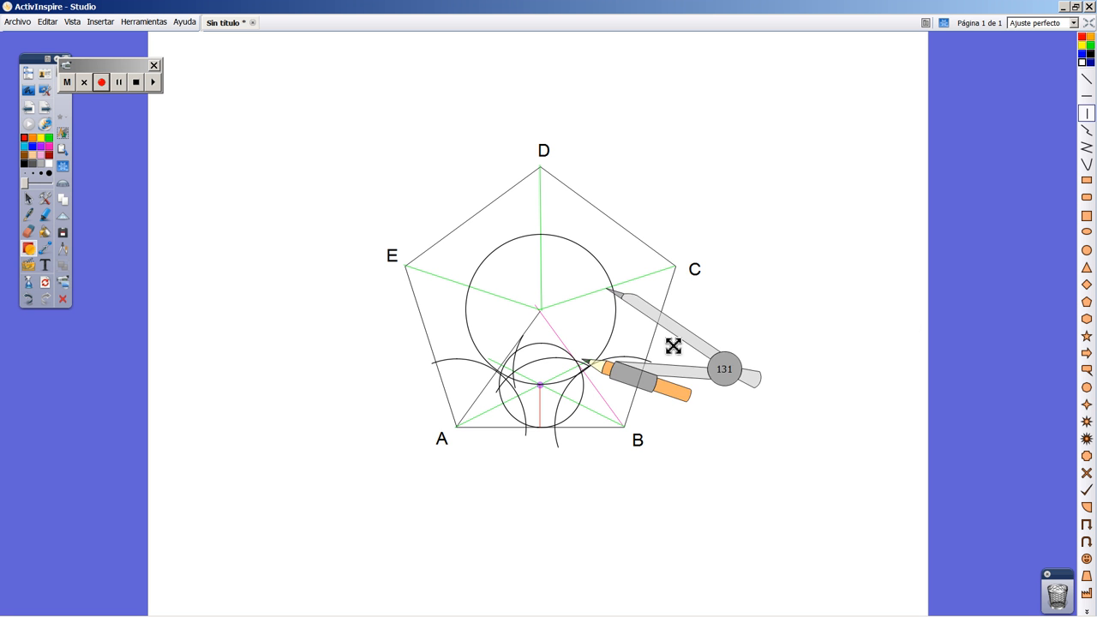
- Put the compass on vertex A, arc across the large circle, then move it aside
left_click_drag(673, 346, 549, 476)
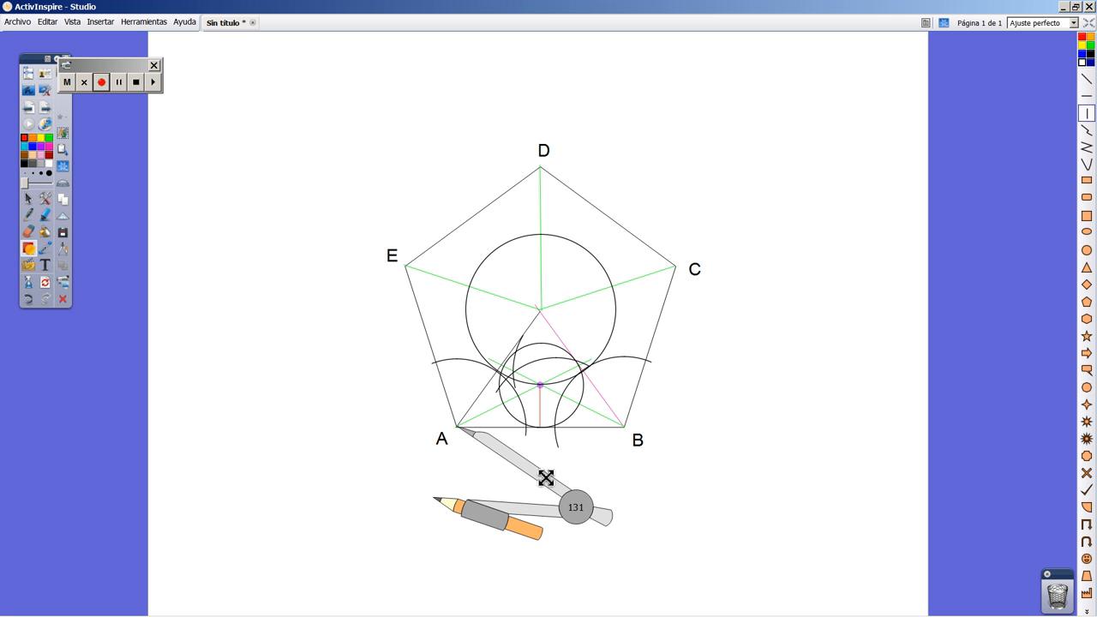
left_click_drag(546, 477, 524, 414)
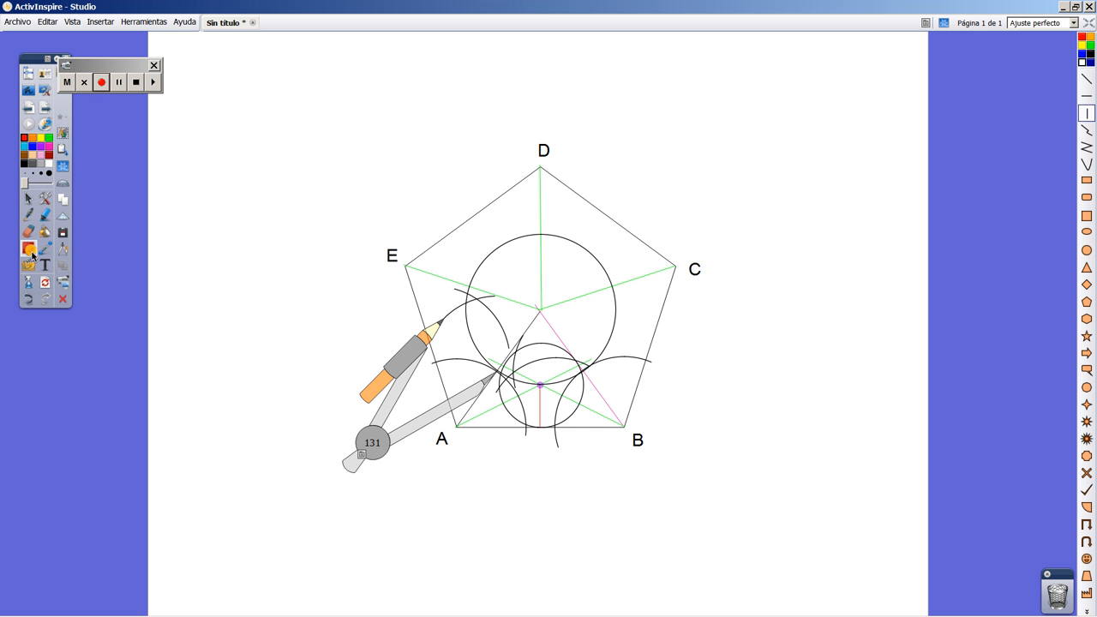
left_click_drag(377, 386, 257, 386)
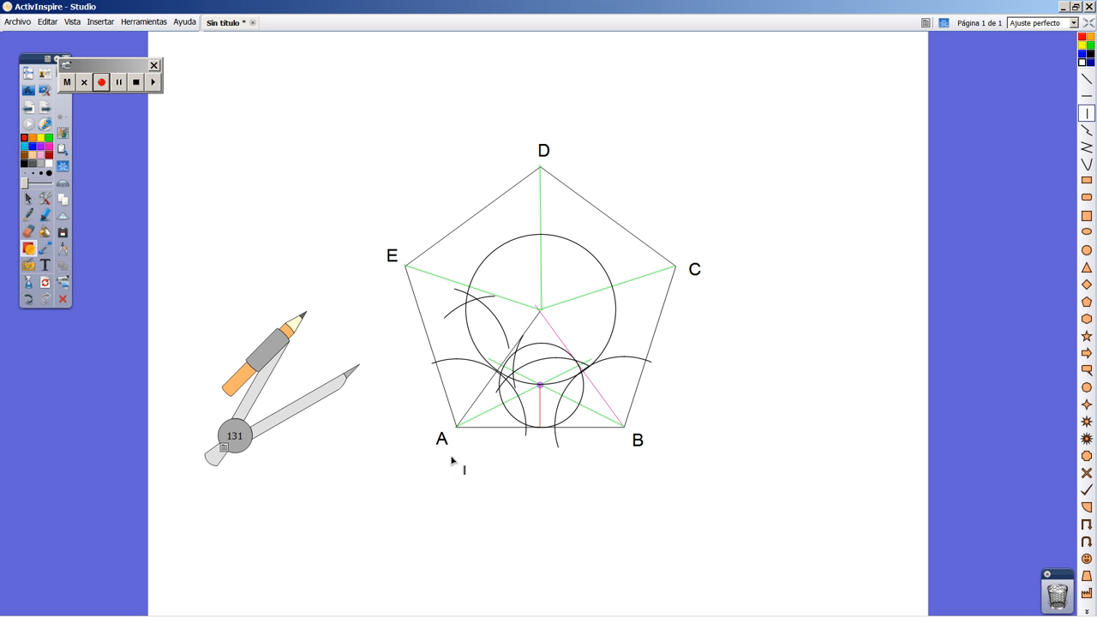
mouse_move(459, 431)
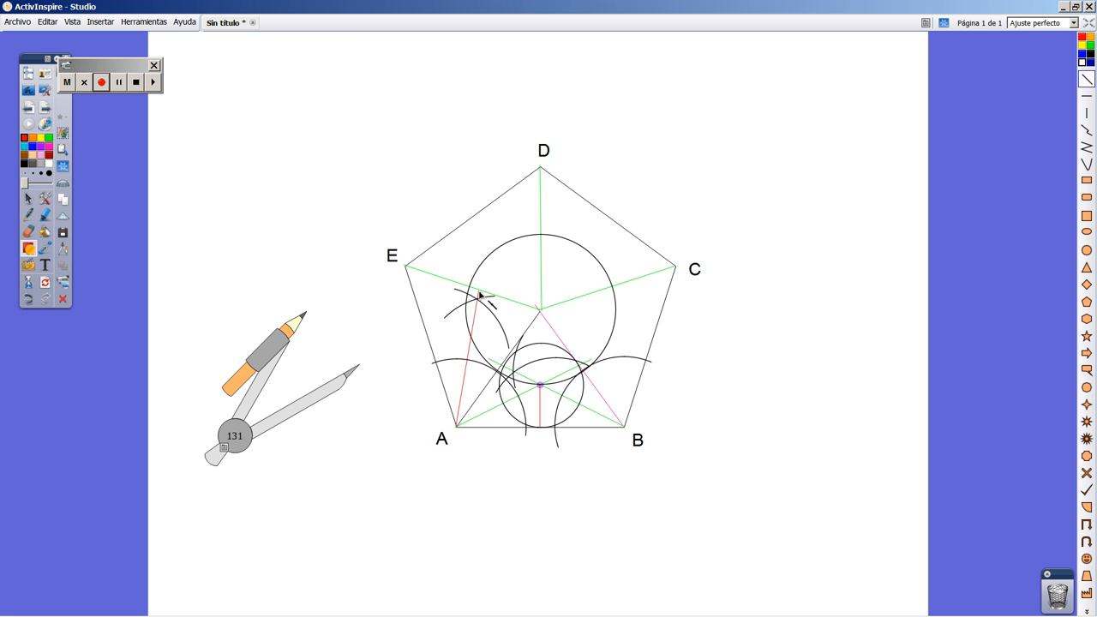
mouse_move(321, 416)
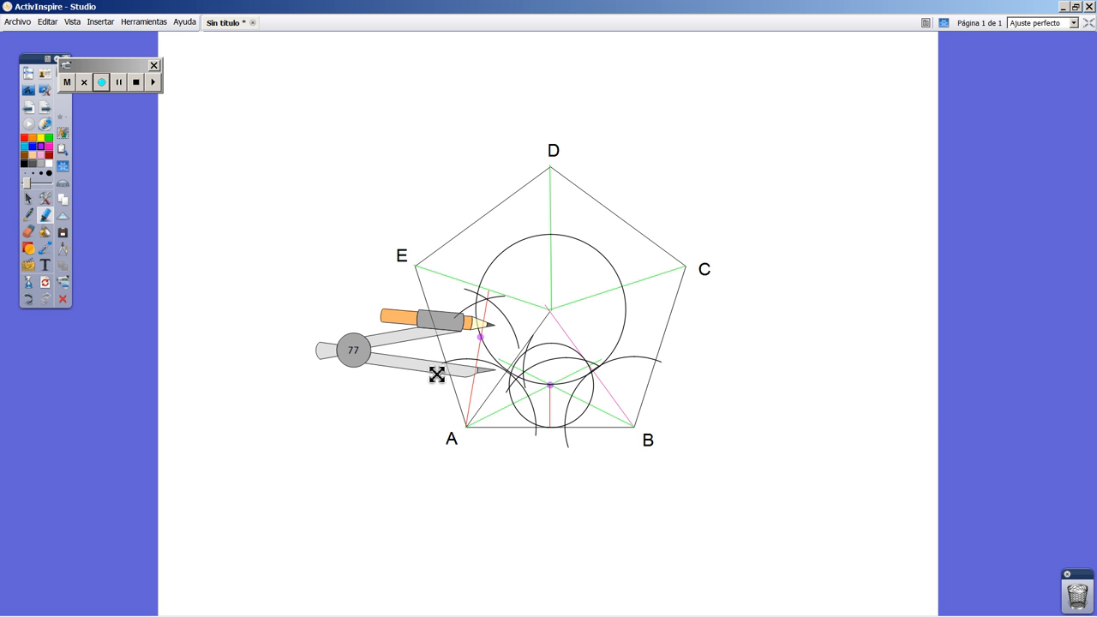
- Set the compass point on the new purple centre near side AE
left_click_drag(437, 375, 463, 300)
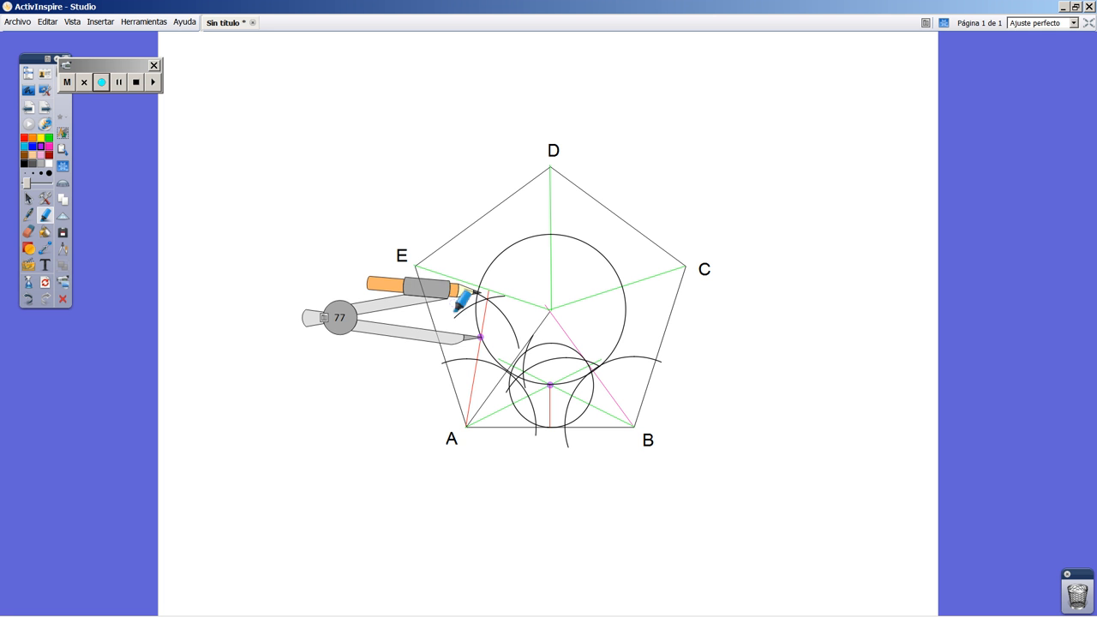
left_click(101, 81)
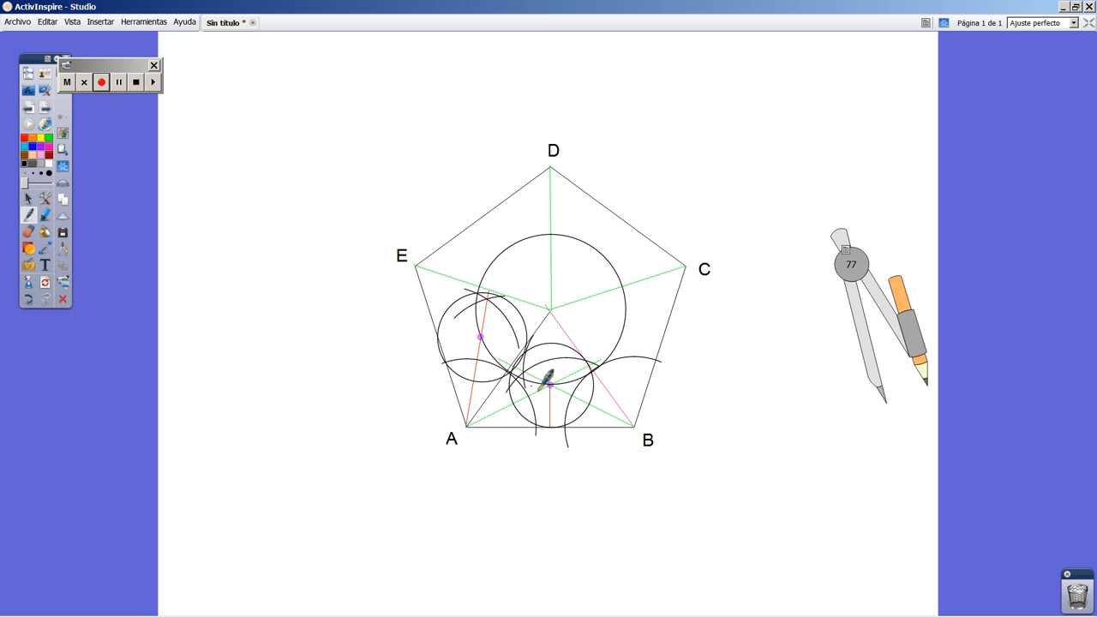
mouse_move(716, 339)
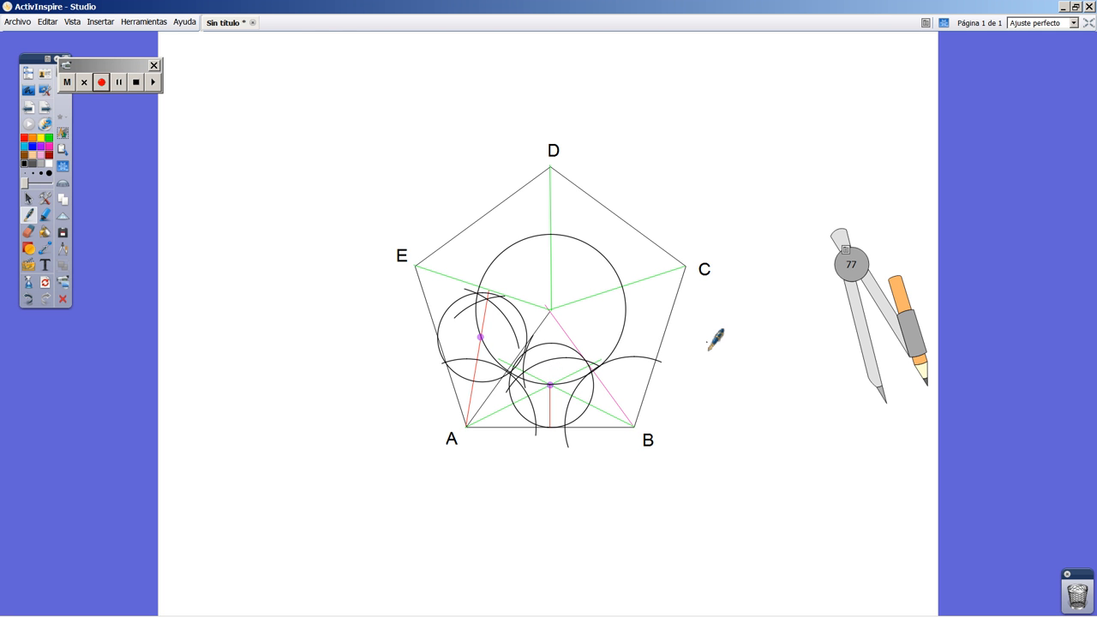
mouse_move(716, 350)
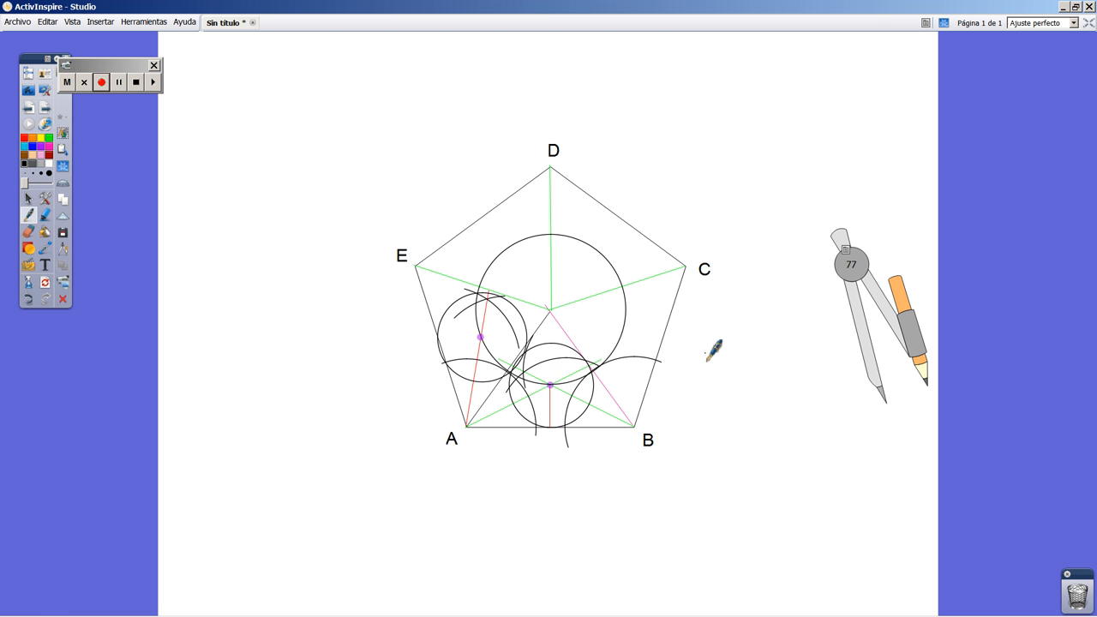
mouse_move(713, 359)
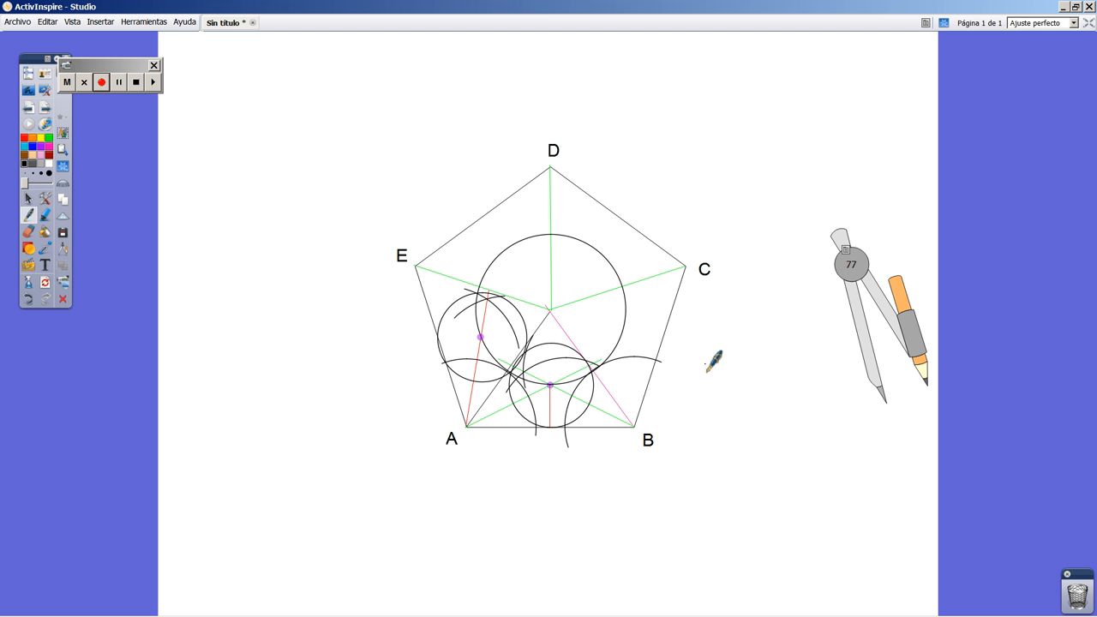
mouse_move(566, 356)
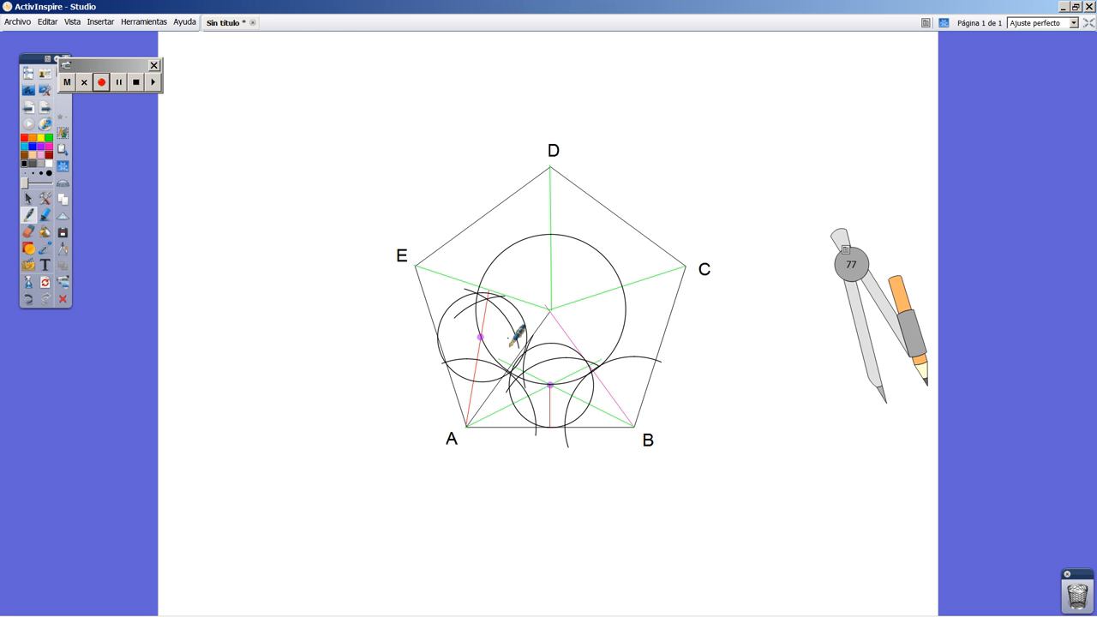
mouse_move(647, 313)
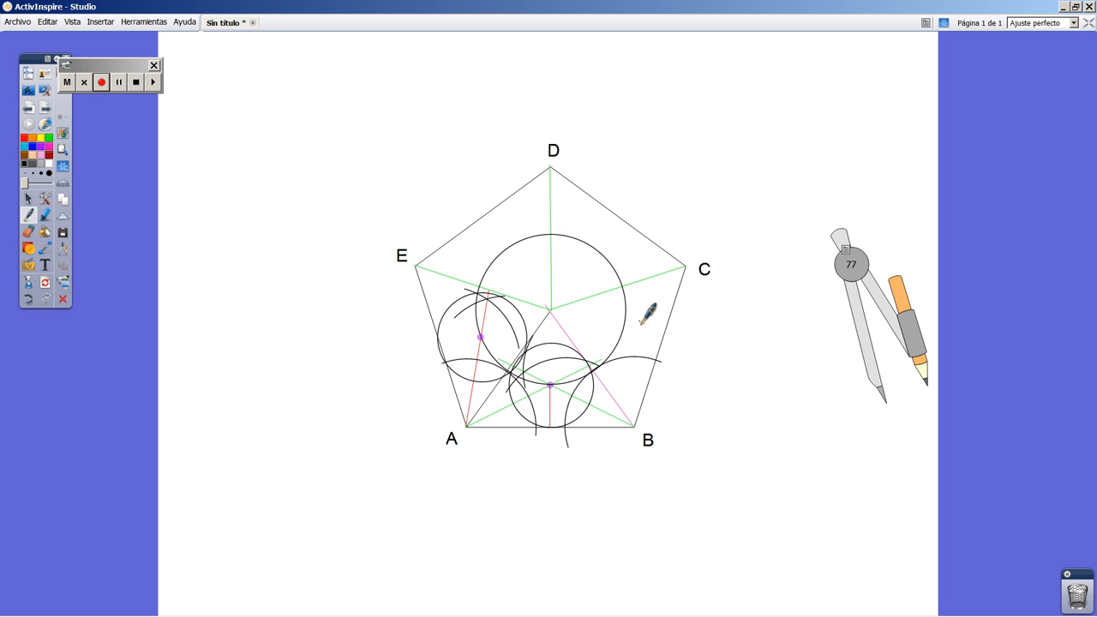
mouse_move(613, 365)
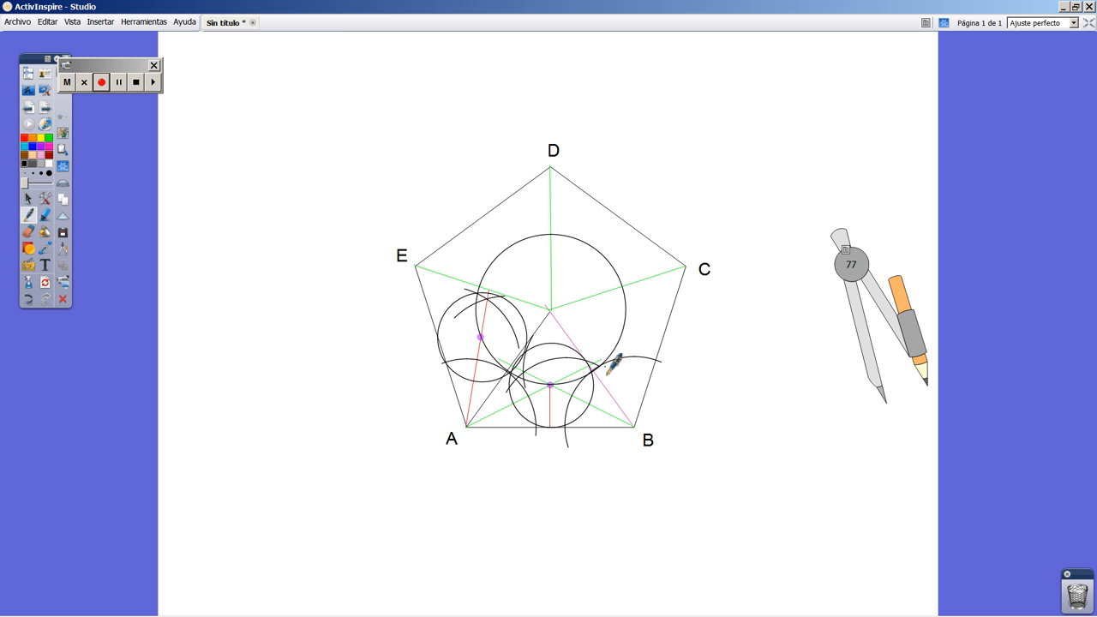
mouse_move(485, 335)
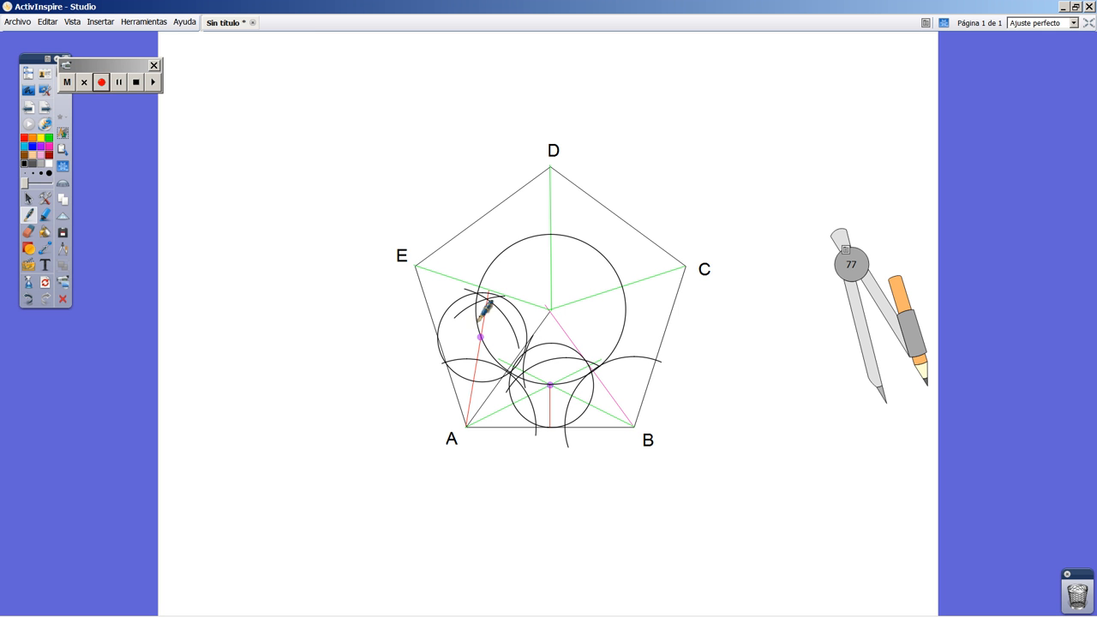
mouse_move(699, 292)
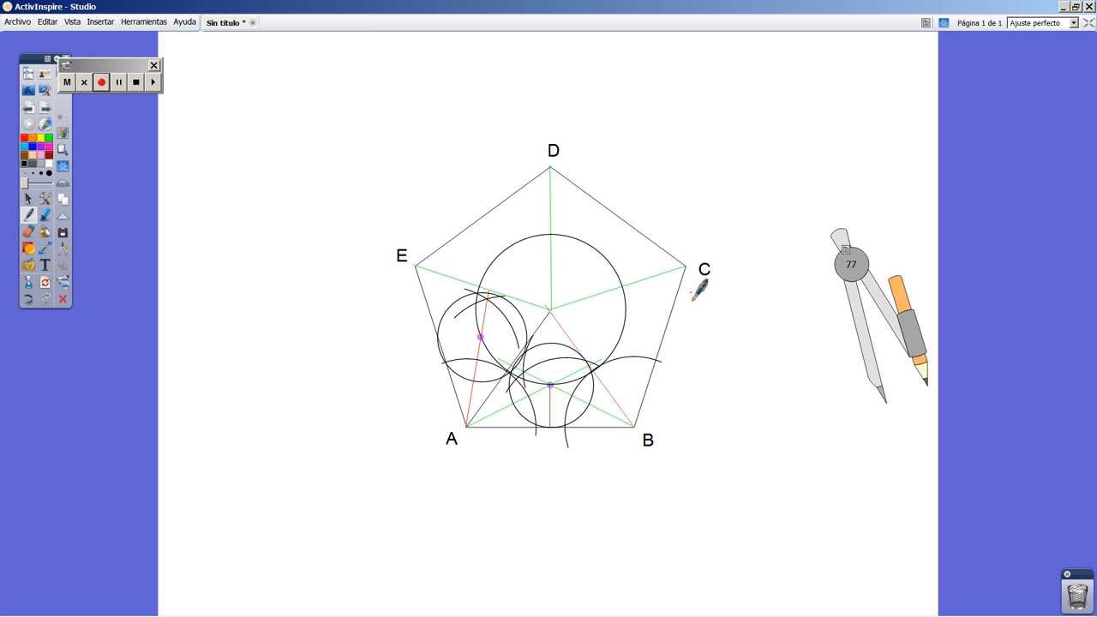
mouse_move(591, 313)
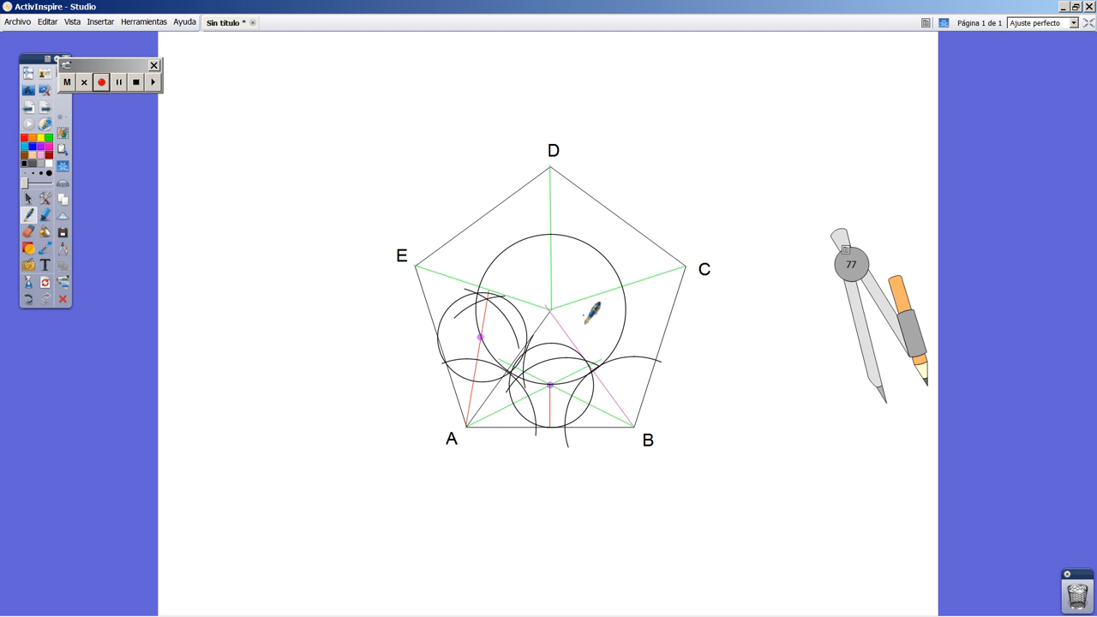
mouse_move(609, 343)
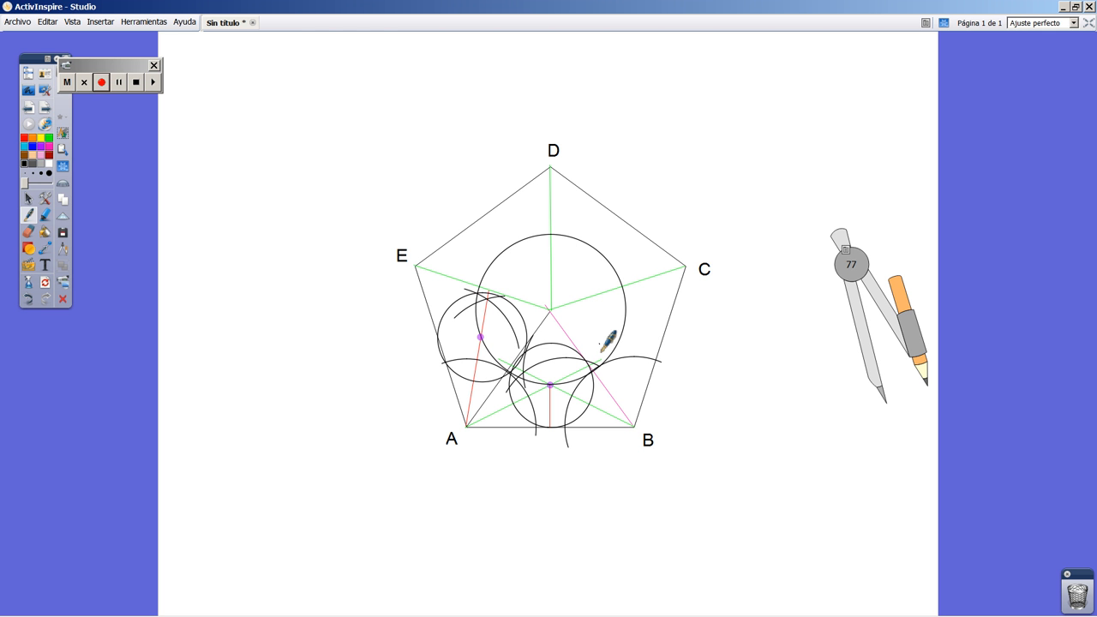